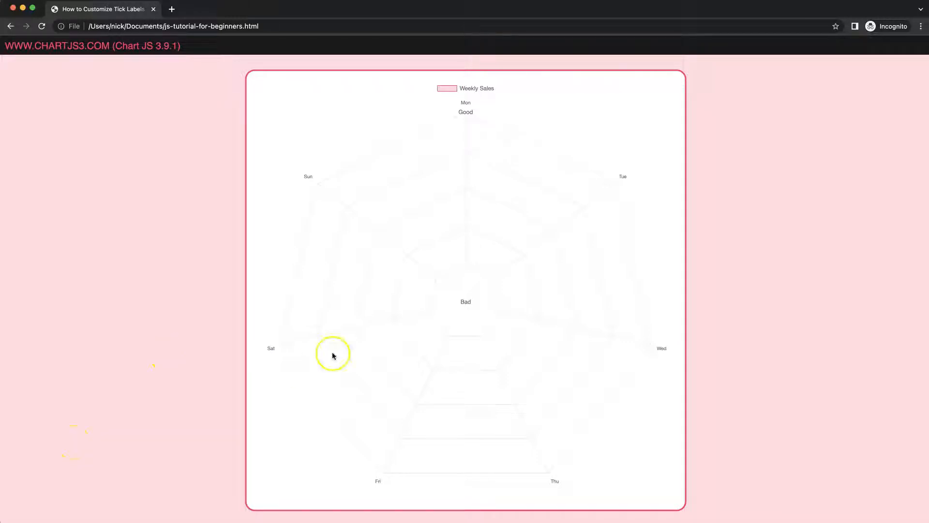
mouse_move(496, 278)
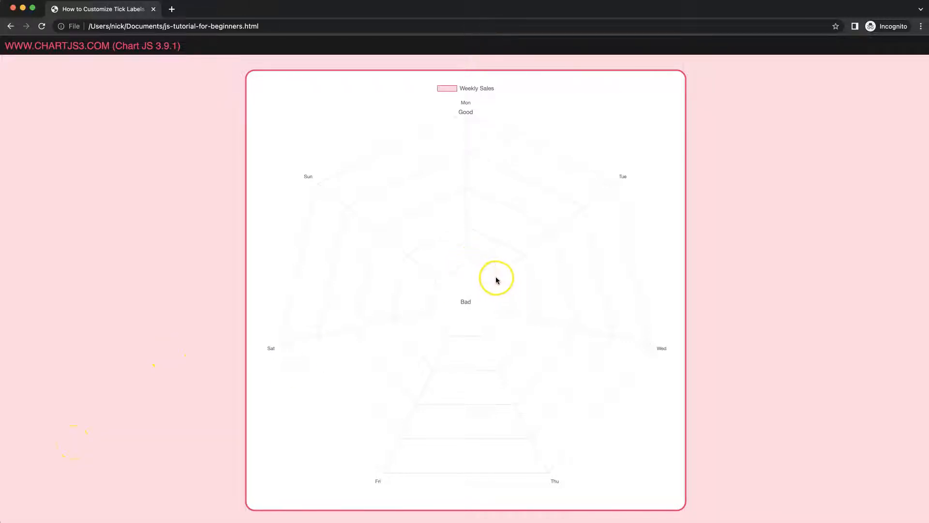
mouse_move(448, 340)
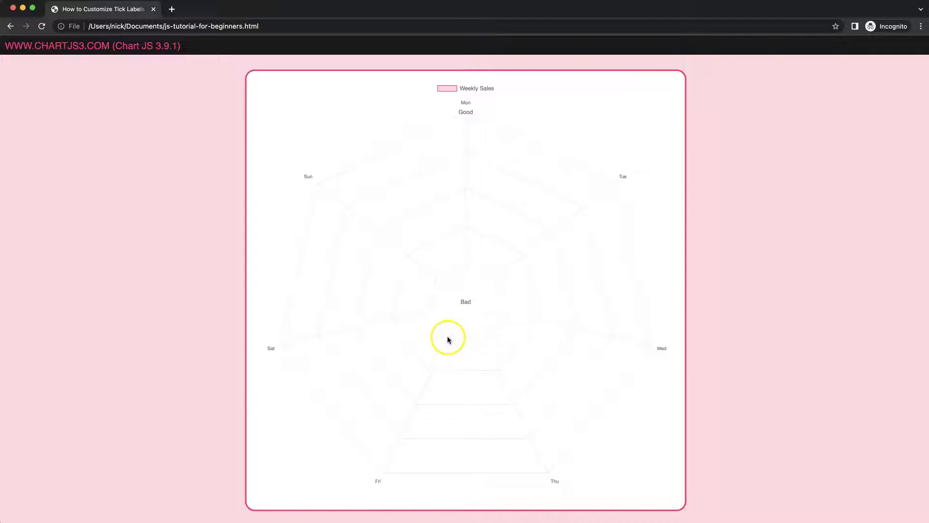
mouse_move(402, 290)
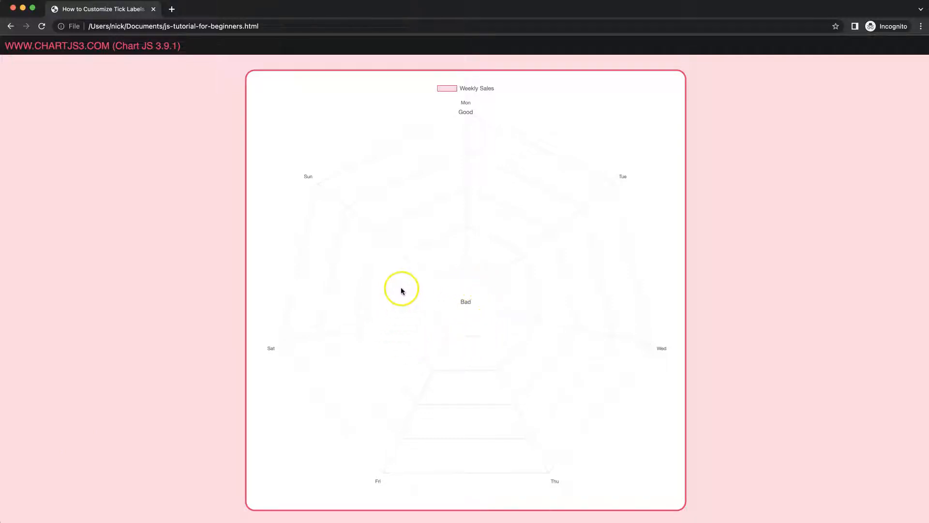
mouse_move(466, 268)
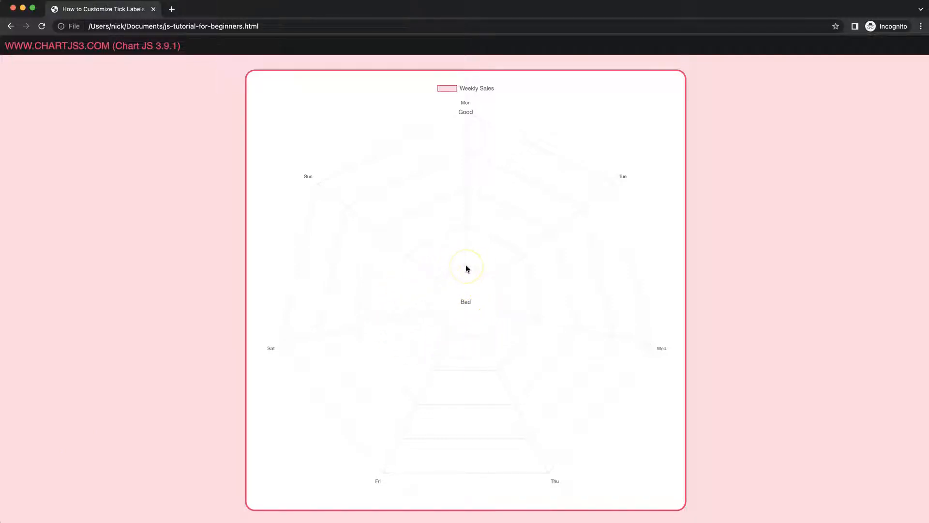
mouse_move(466, 267)
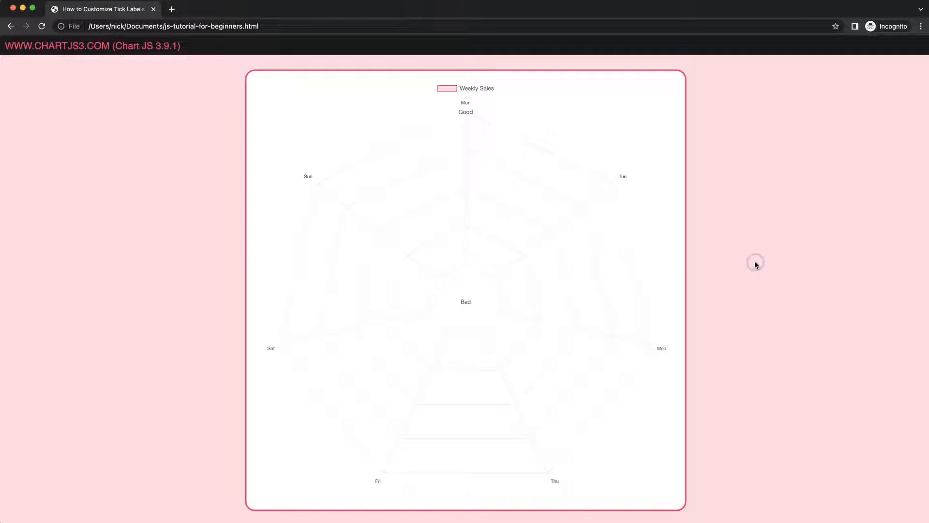
- Check the console output, then view js-tutorial-for-beginners.html in the editor
key(F12)
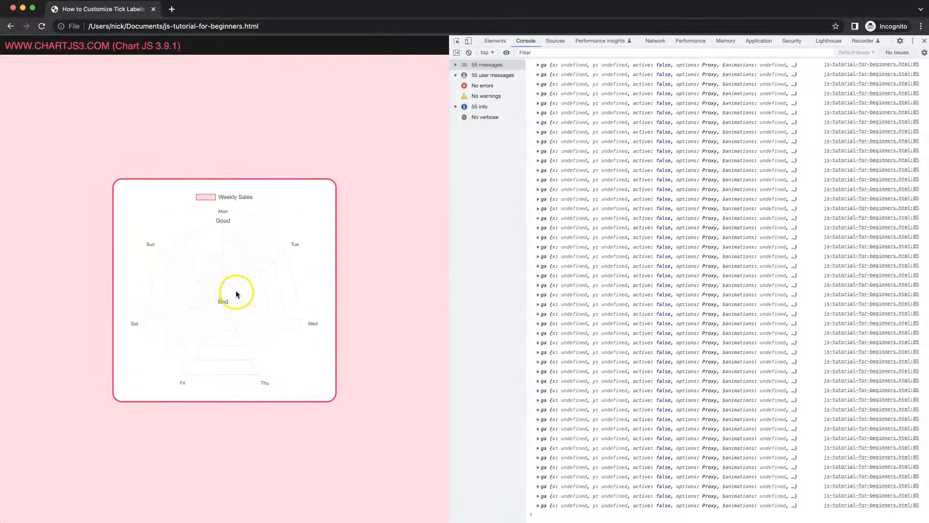
mouse_move(236, 296)
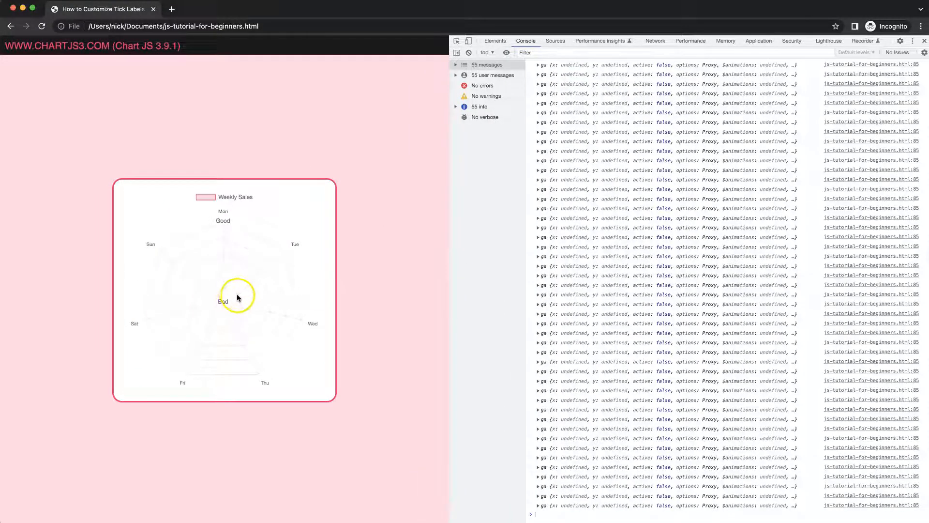
mouse_move(237, 290)
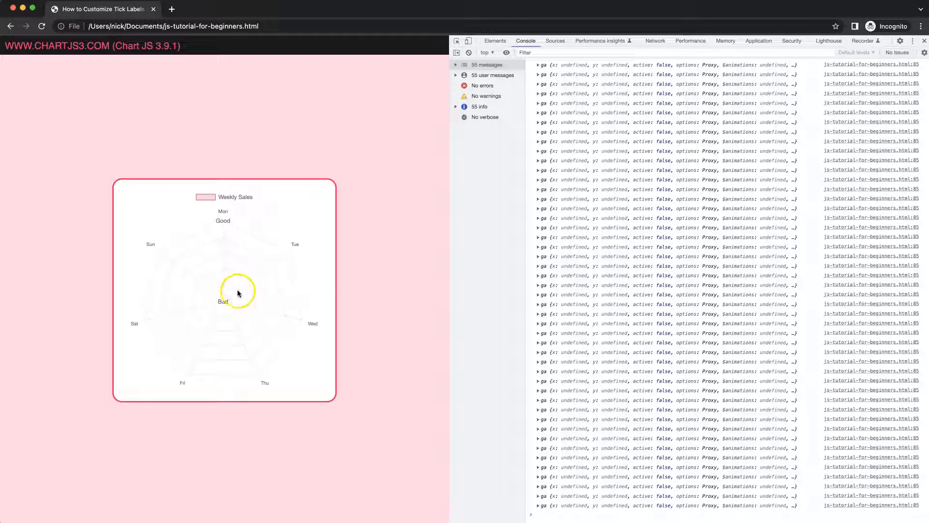
mouse_move(451, 267)
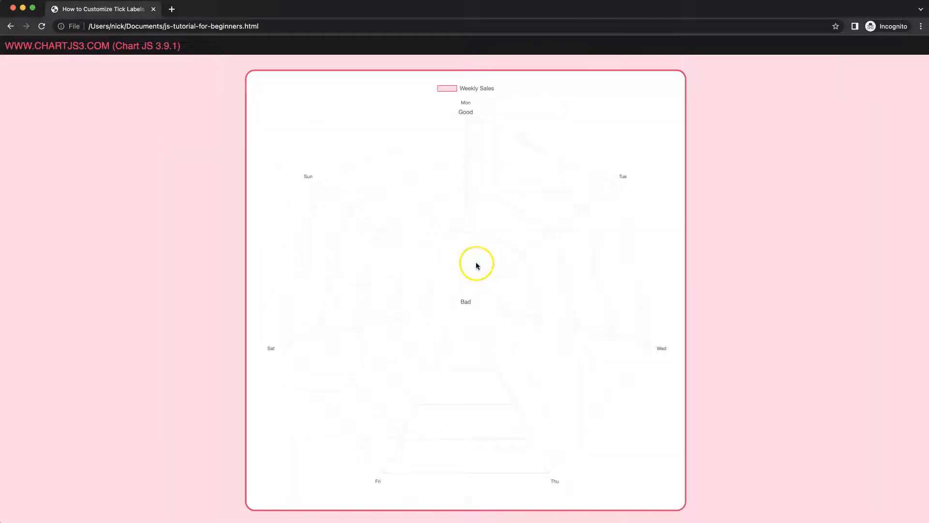
mouse_move(500, 301)
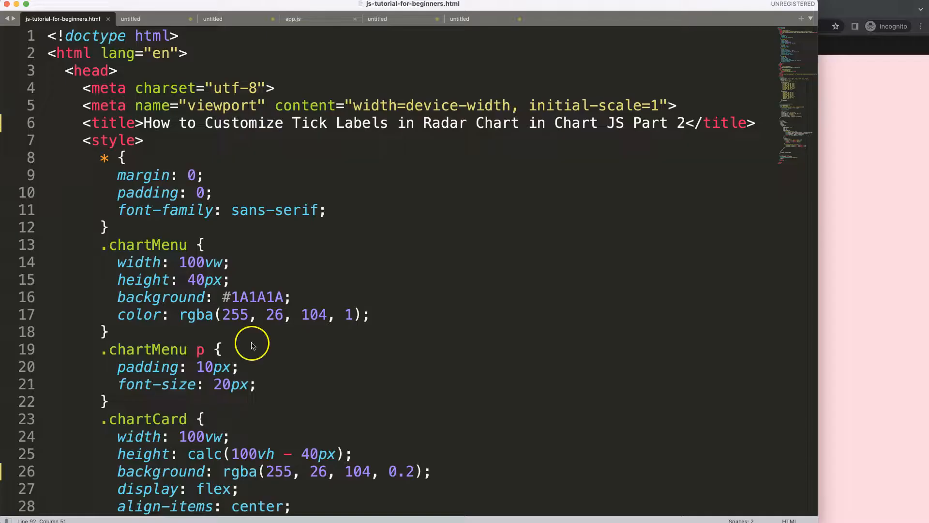
mouse_move(449, 123)
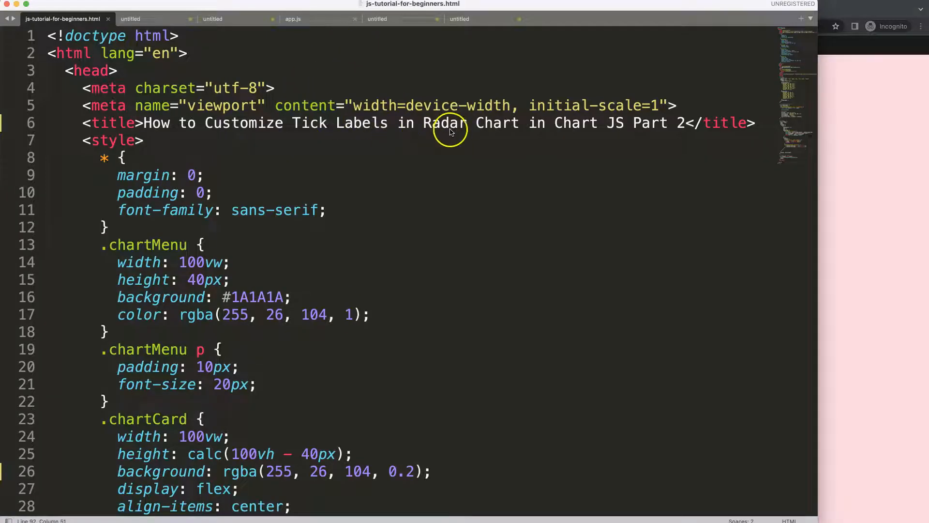
click(687, 123)
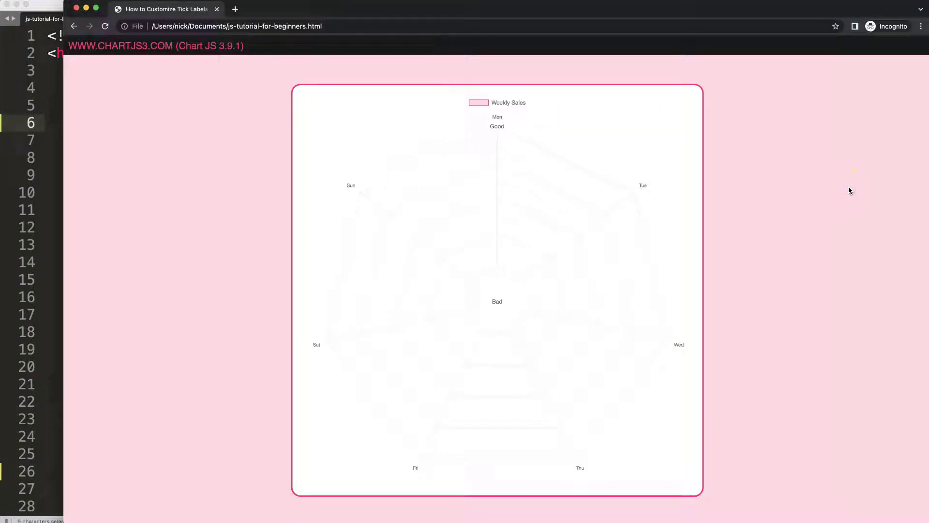
mouse_move(460, 285)
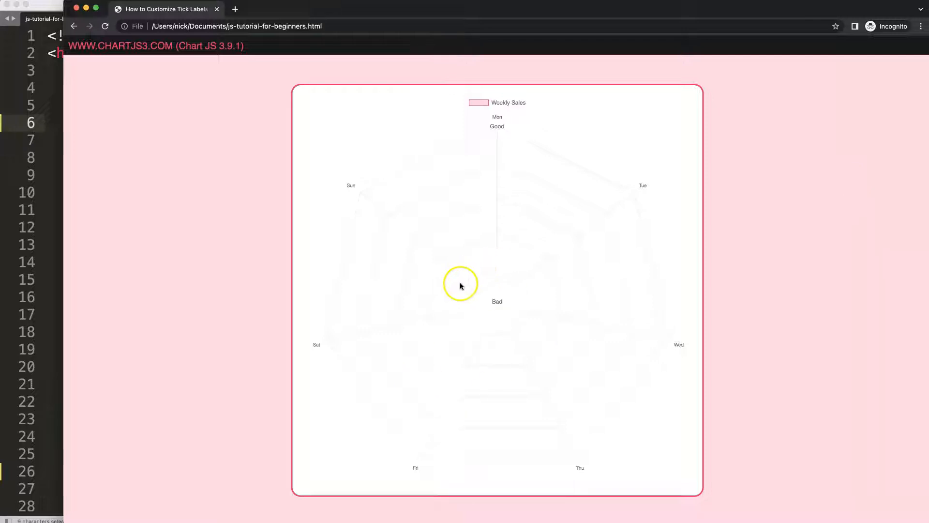
mouse_move(537, 282)
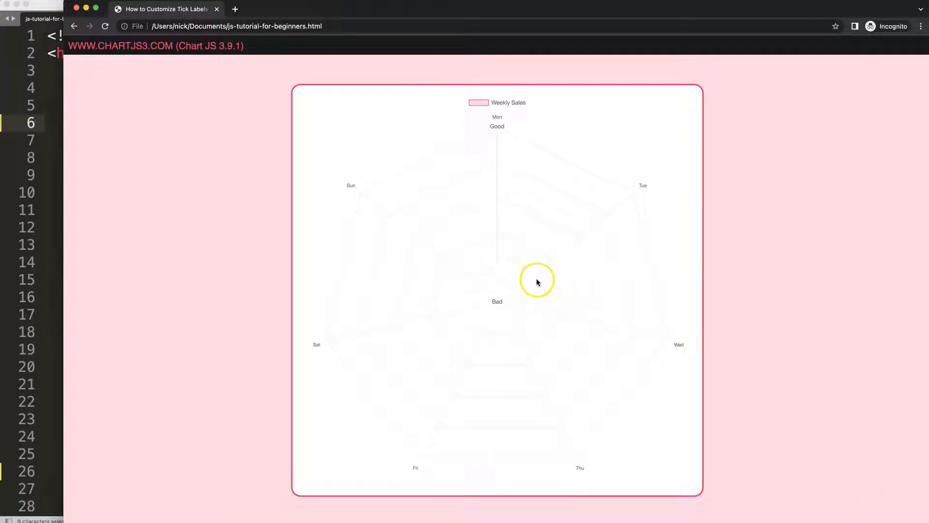
mouse_move(474, 298)
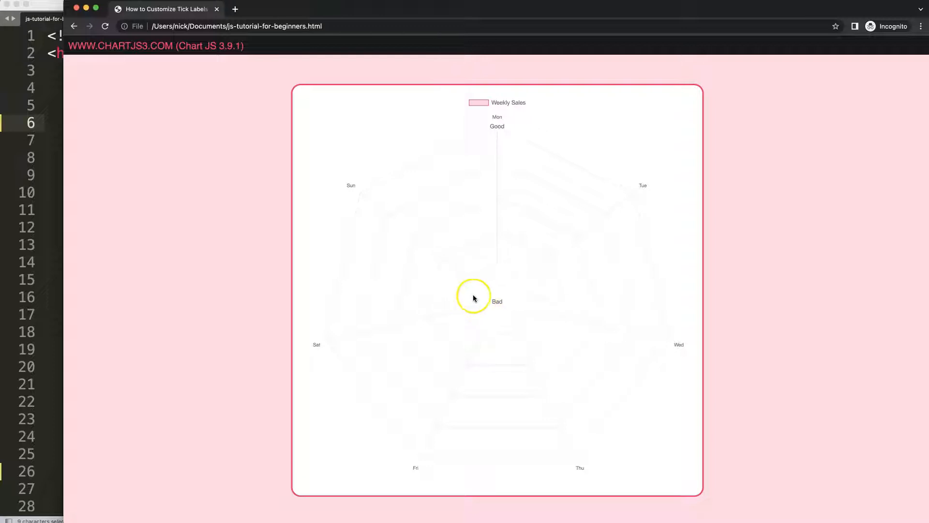
mouse_move(551, 338)
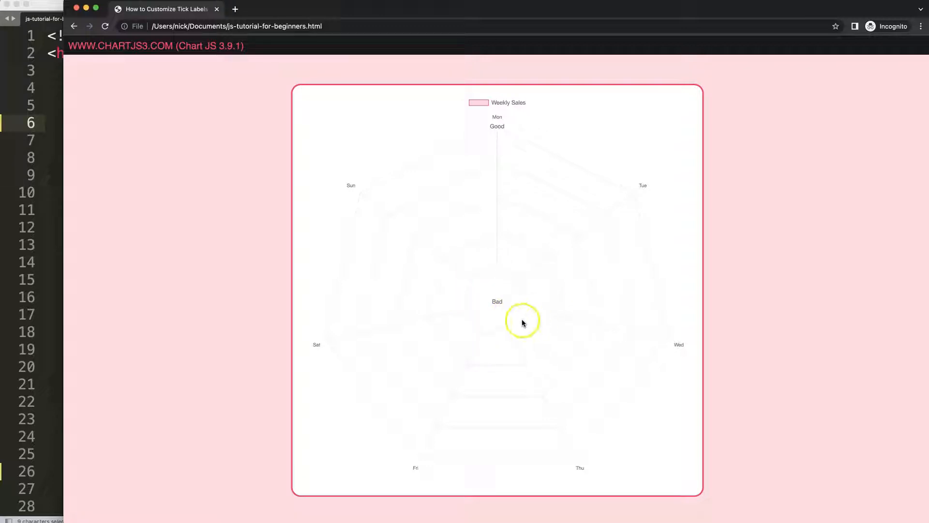
mouse_move(497, 303)
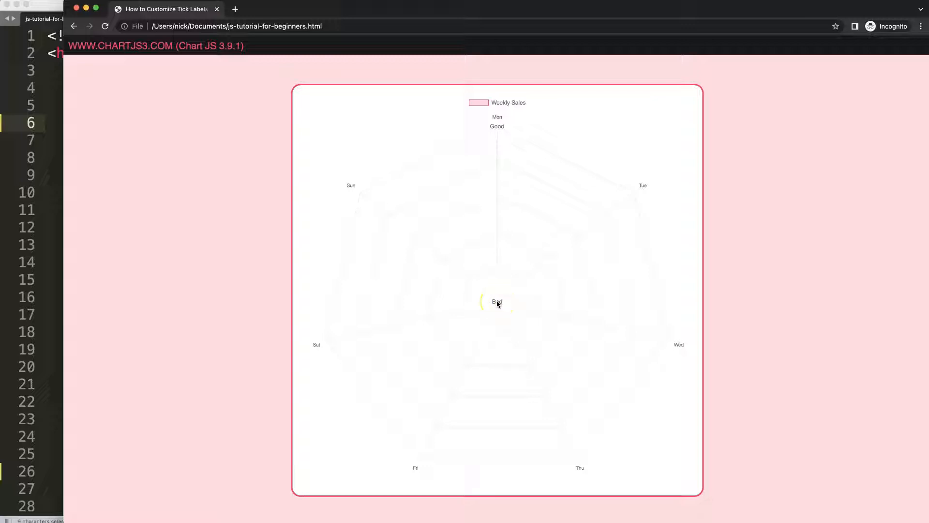
mouse_move(495, 183)
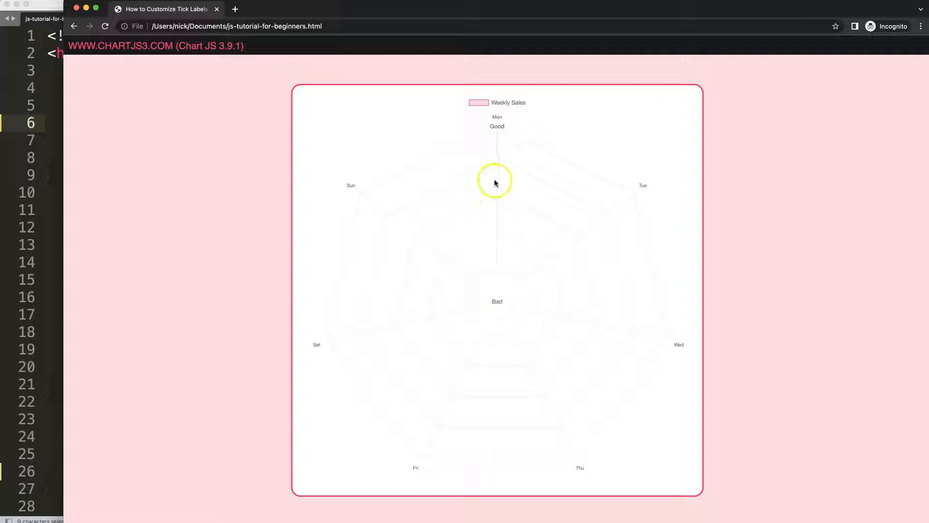
mouse_move(495, 209)
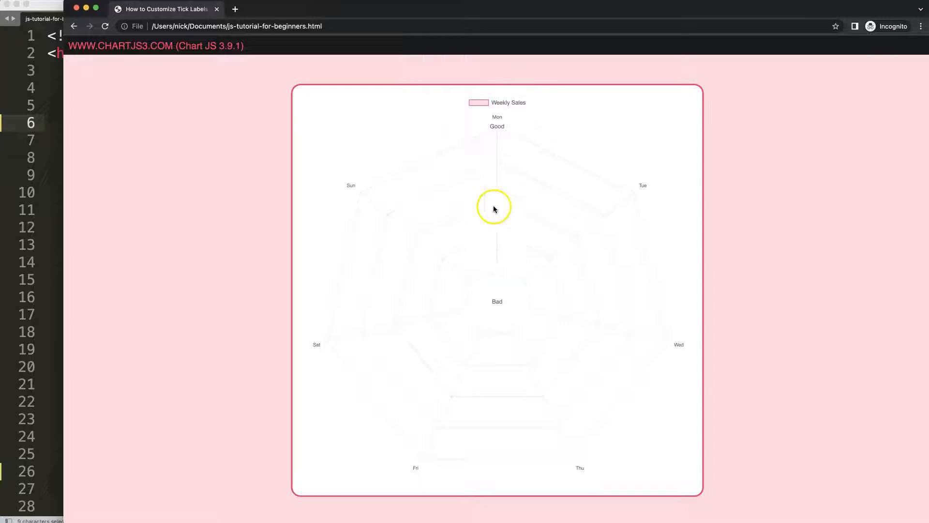
mouse_move(496, 128)
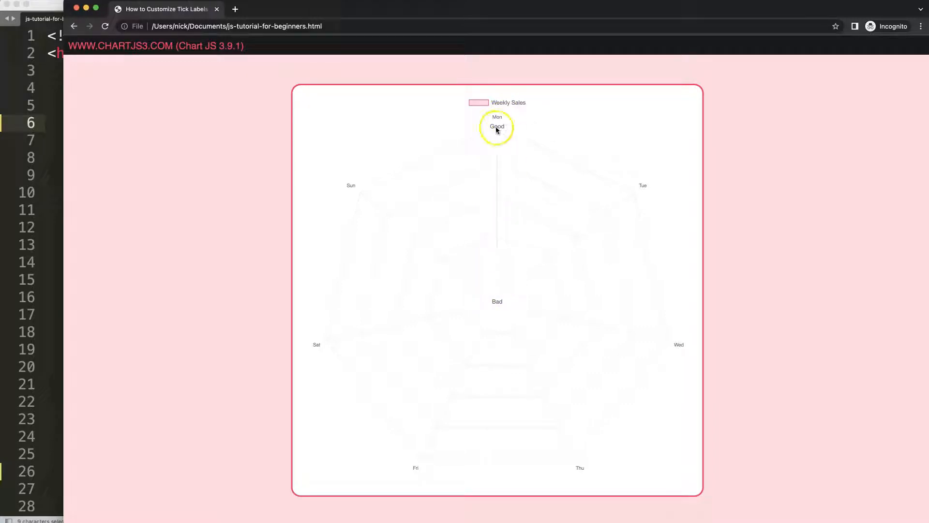
mouse_move(497, 134)
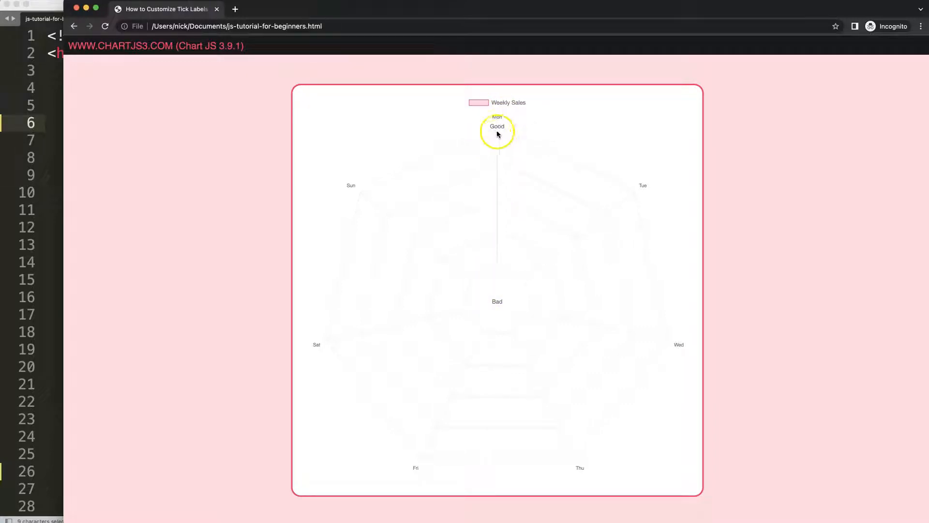
mouse_move(500, 119)
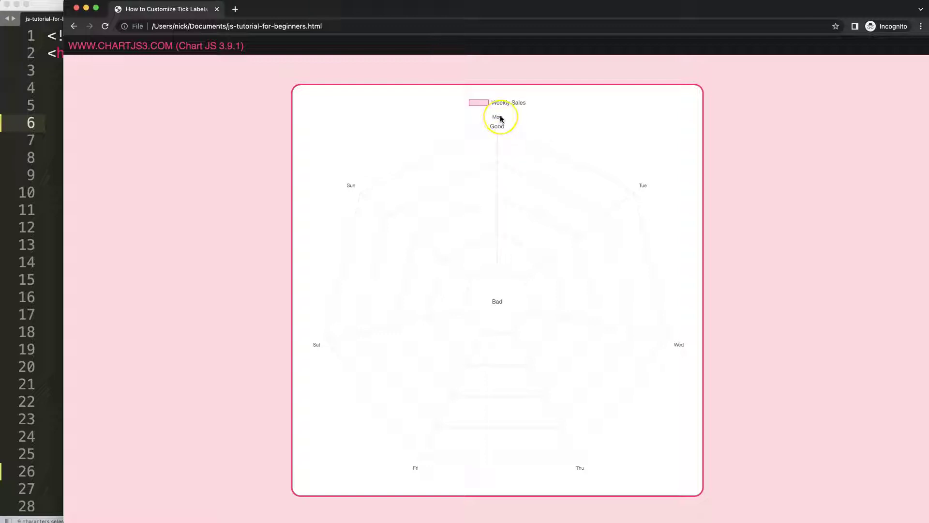
mouse_move(497, 115)
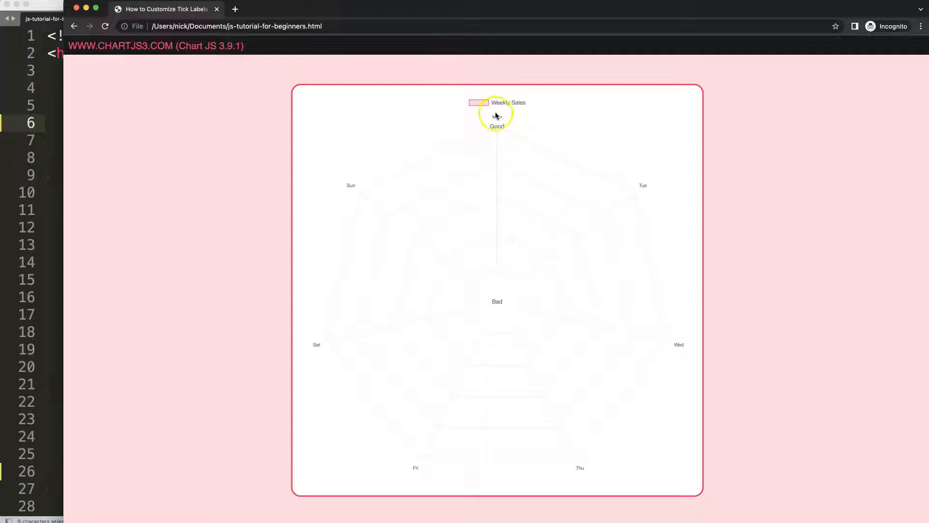
mouse_move(41, 243)
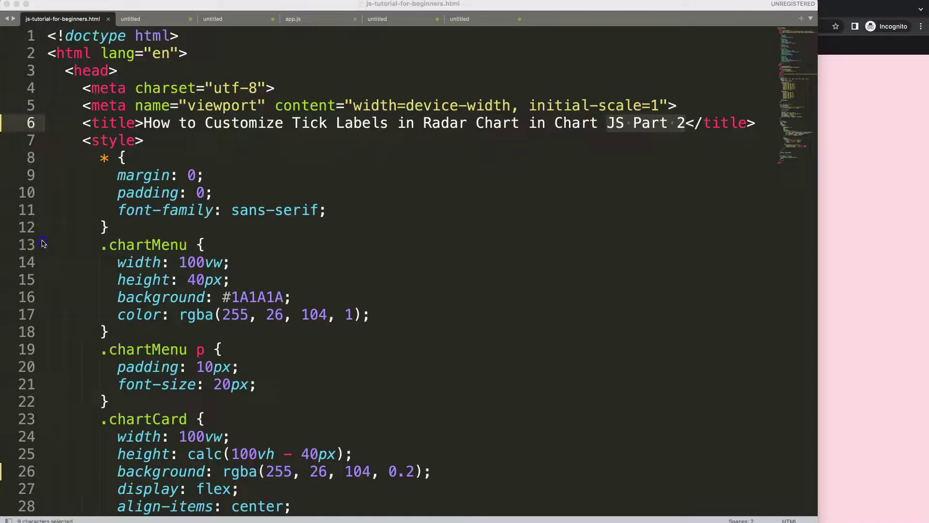
- Scroll down to the centerLabel plugin to make room after the 'Bad' fillText line
scroll(down, 3)
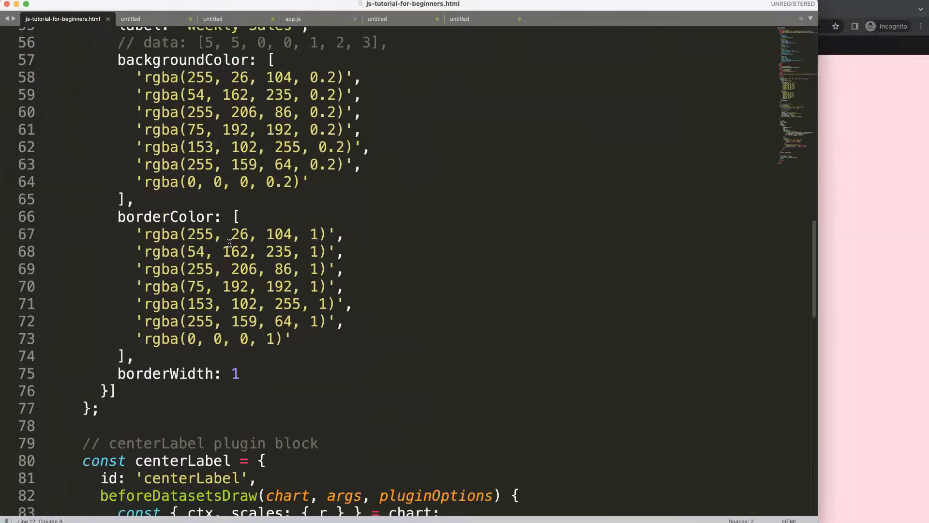
scroll(down, 3)
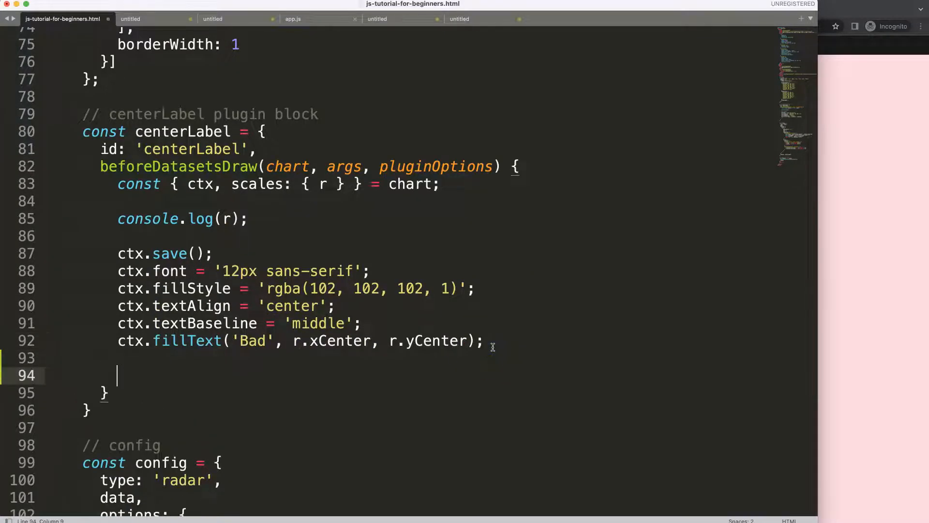
mouse_move(875, 299)
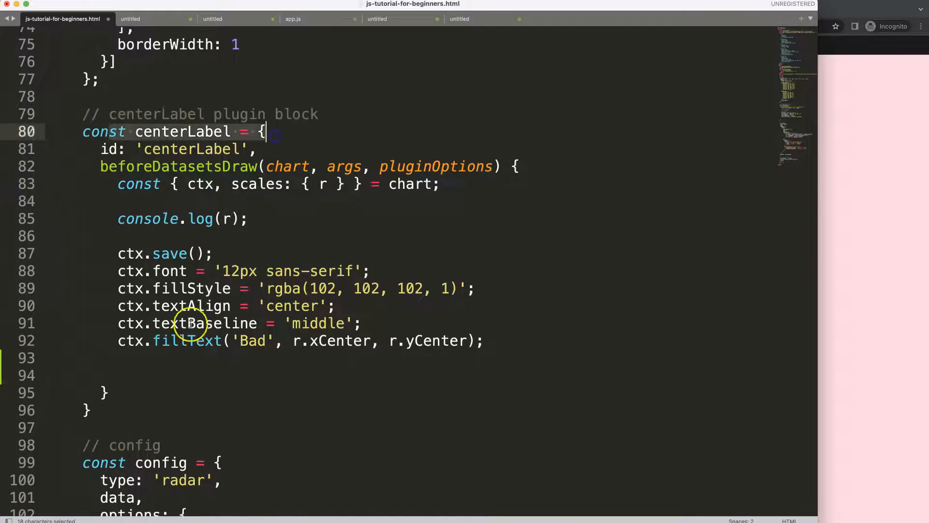
- Below the Bad label add ctx.strokeStyle, ctx.moveTo(r.xCenter, r.yCenter) and a started ctx.lineTo()
click(150, 374)
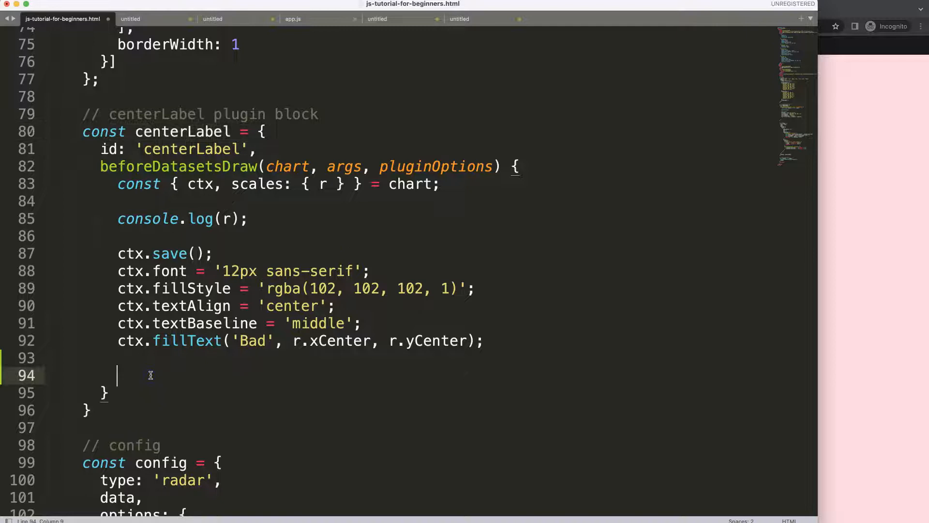
text(ctx.strokeStyl)
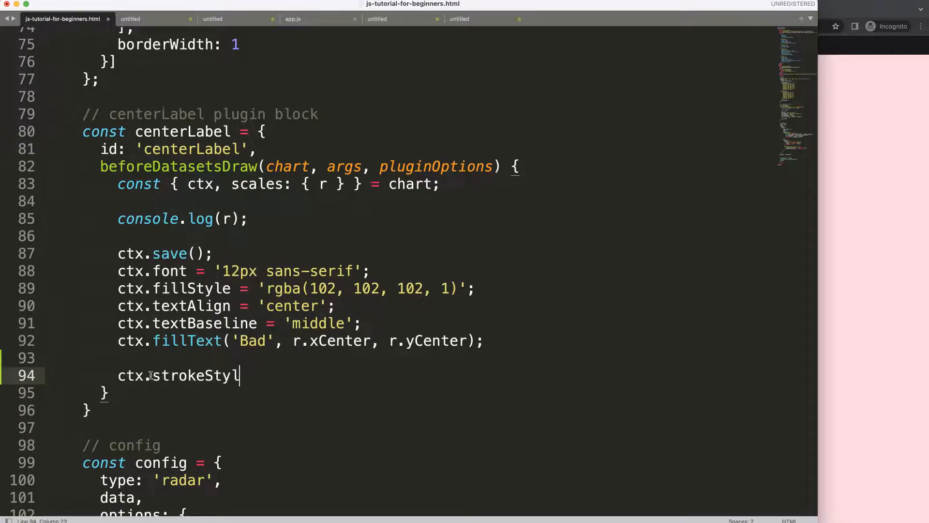
text(e = 'rgba(102, 102, 102, 1)';)
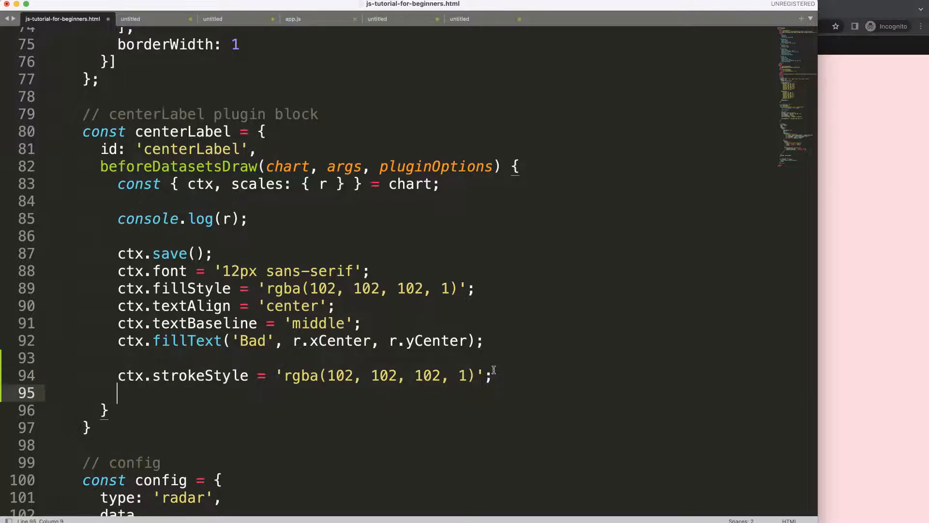
text(c)
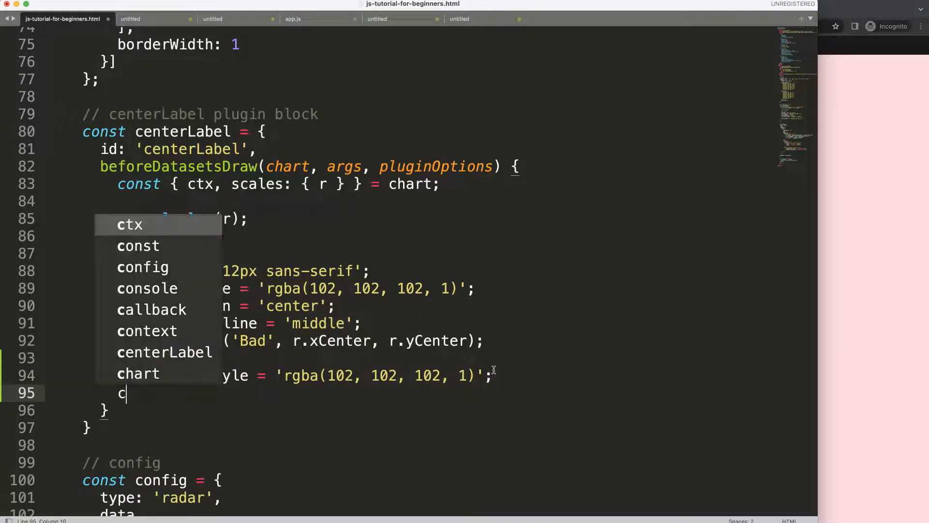
text(tx.move)
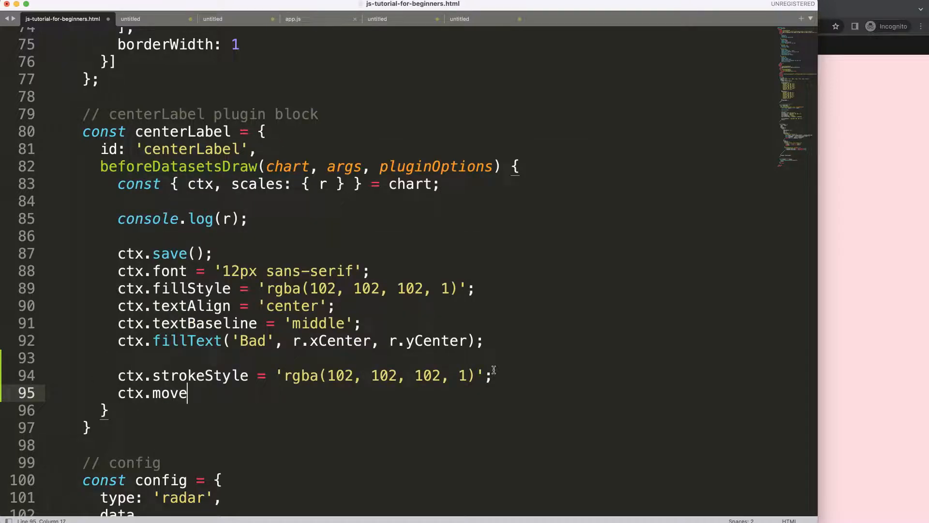
text(To()
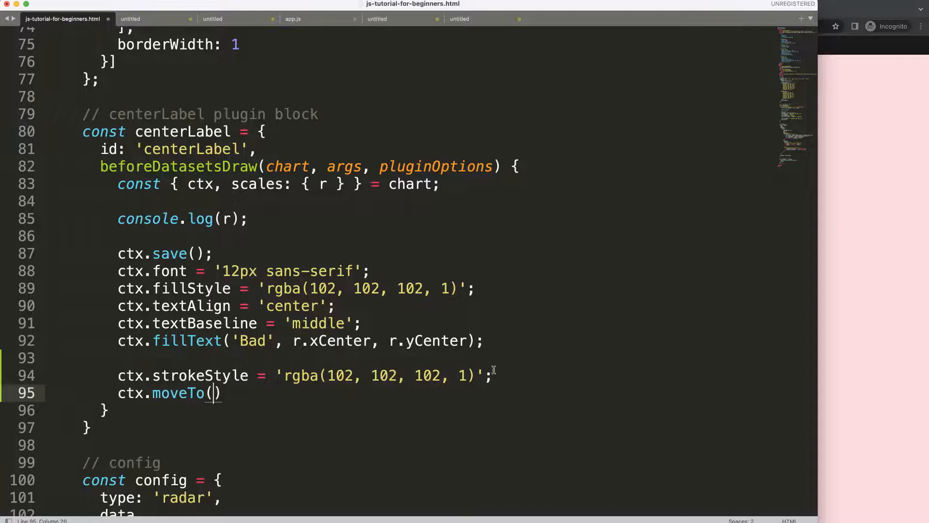
text(x, y)
text(ctx.lineTo())
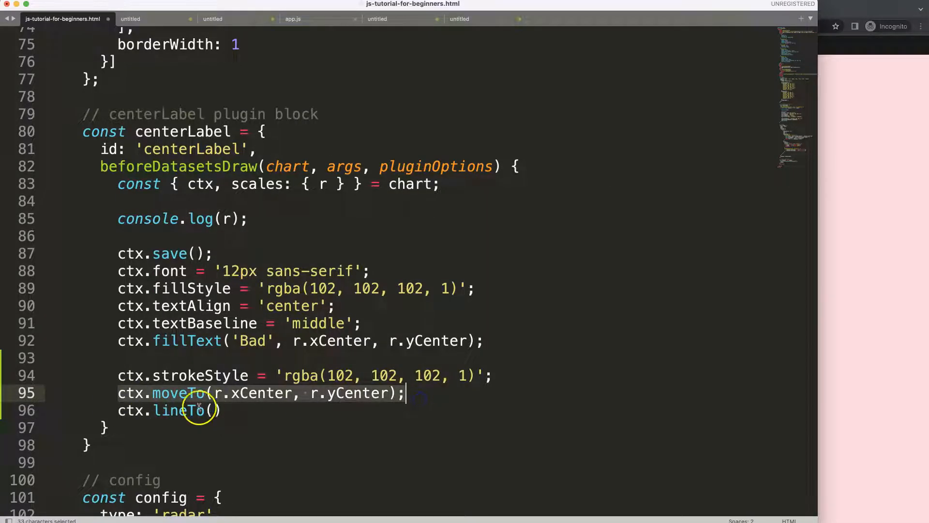
- Check the radar chart in the browser and return to the plugin code
click(211, 410)
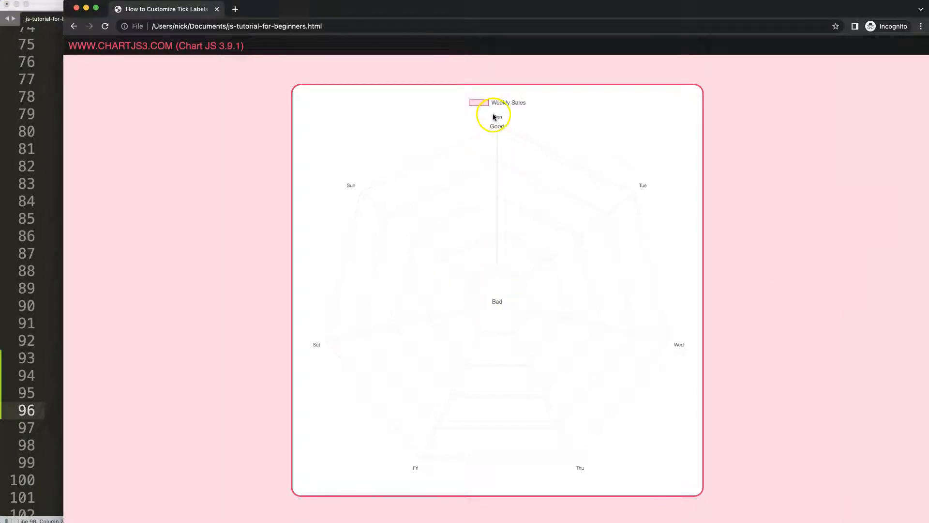
click(62, 18)
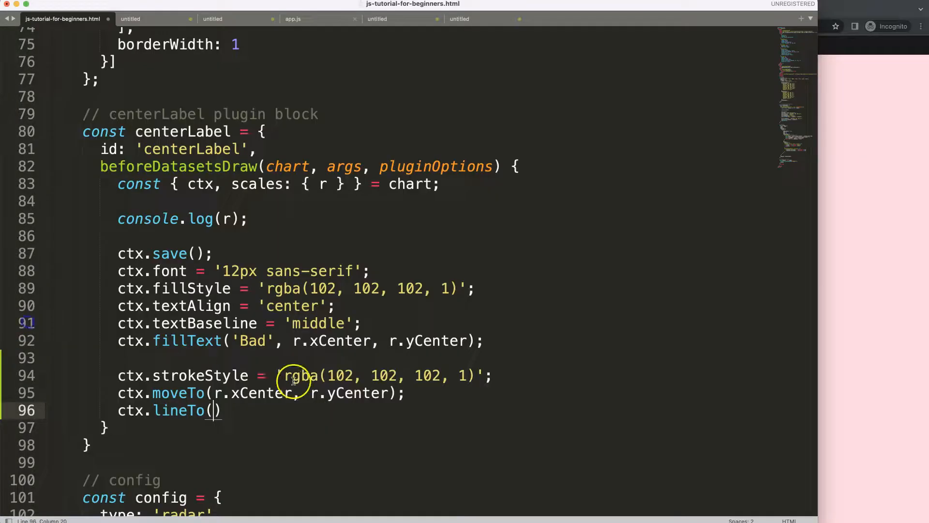
mouse_move(234, 219)
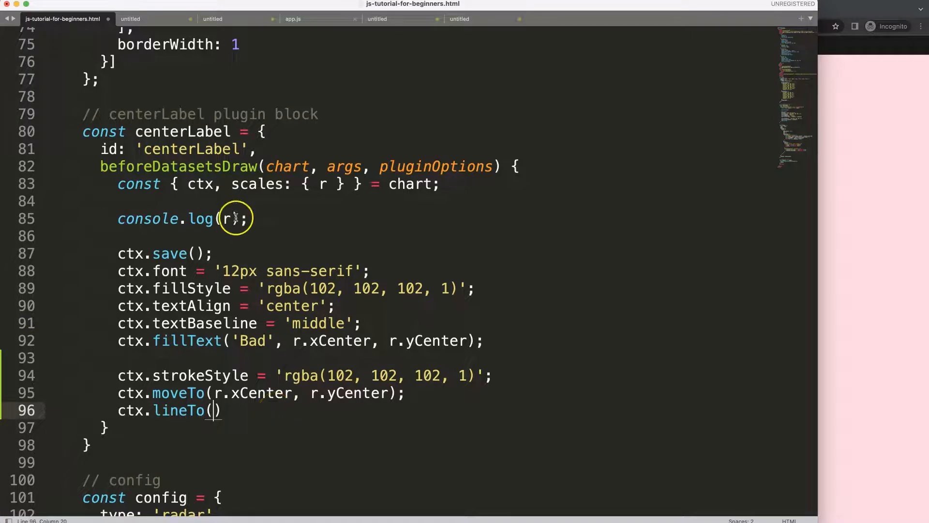
mouse_move(223, 188)
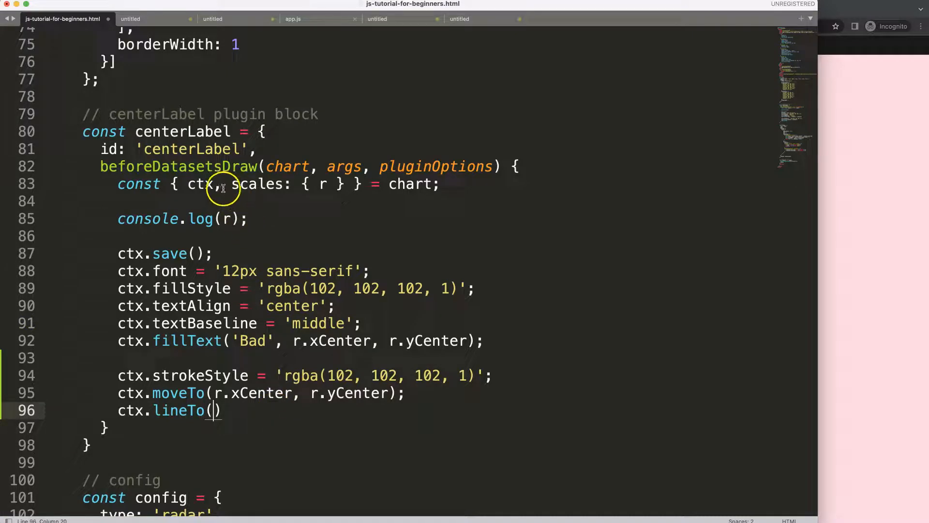
- Review the scales destructuring and position before scales to insert a new property
double_click(260, 184)
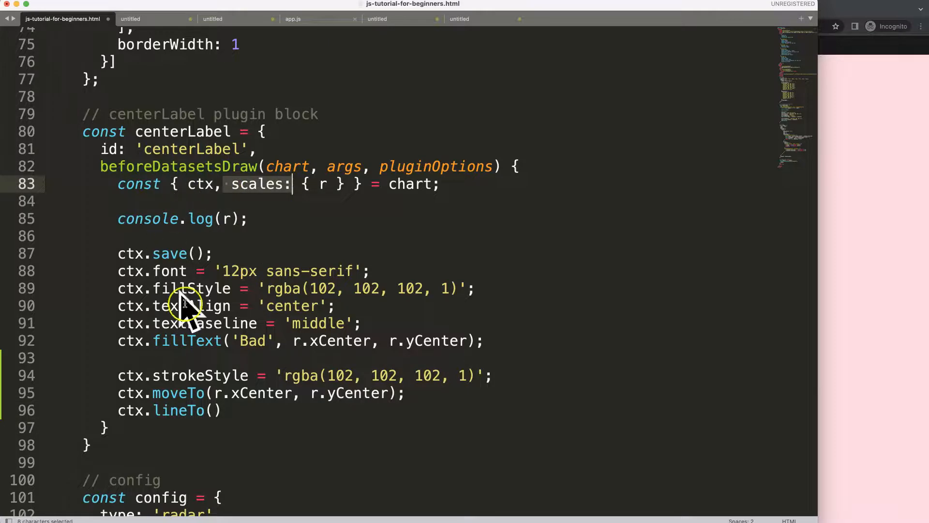
scroll(down, 3)
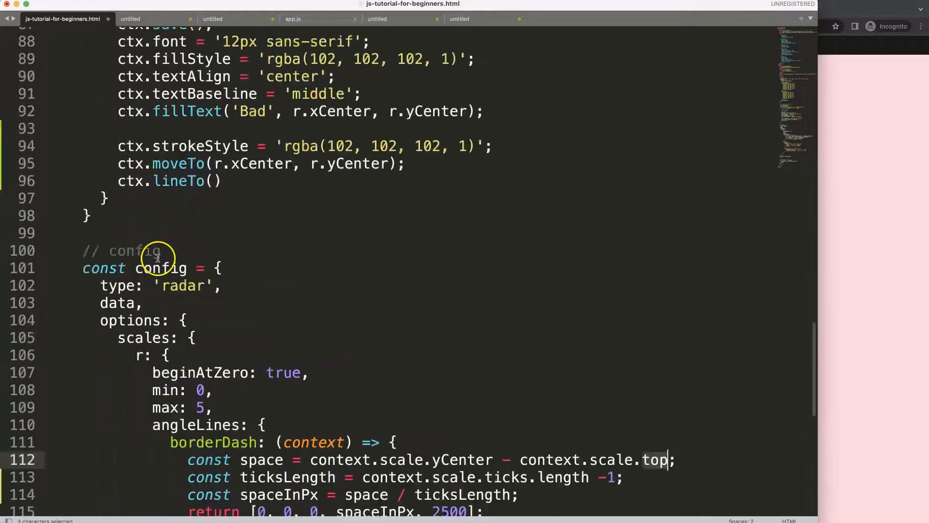
scroll(up, 3)
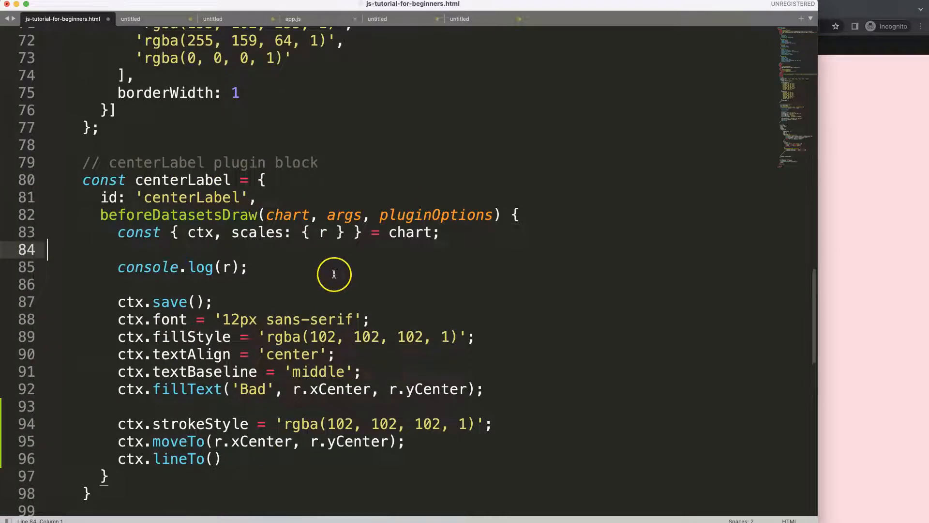
mouse_move(316, 232)
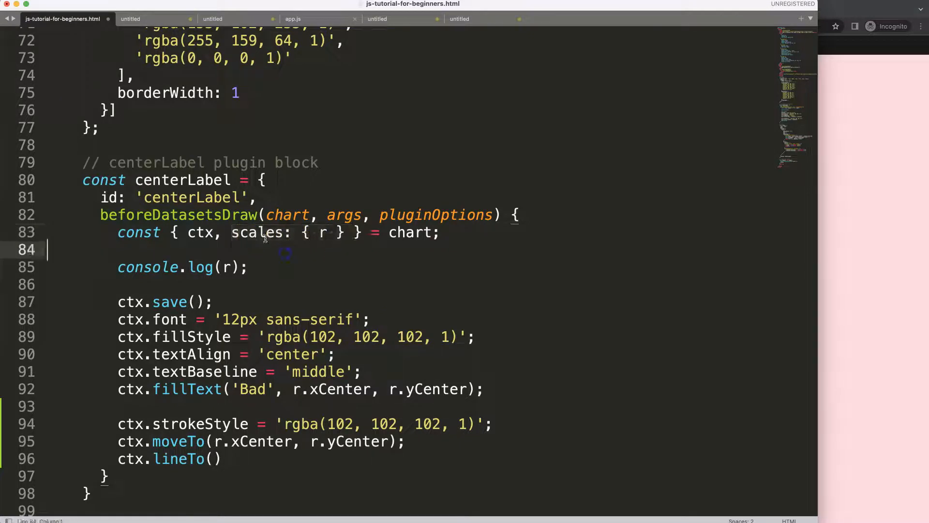
click(220, 458)
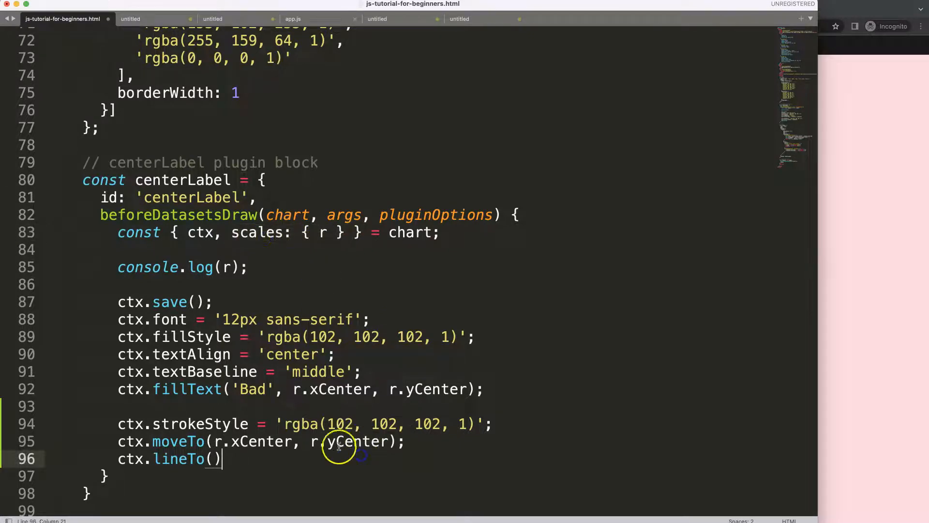
click(310, 232)
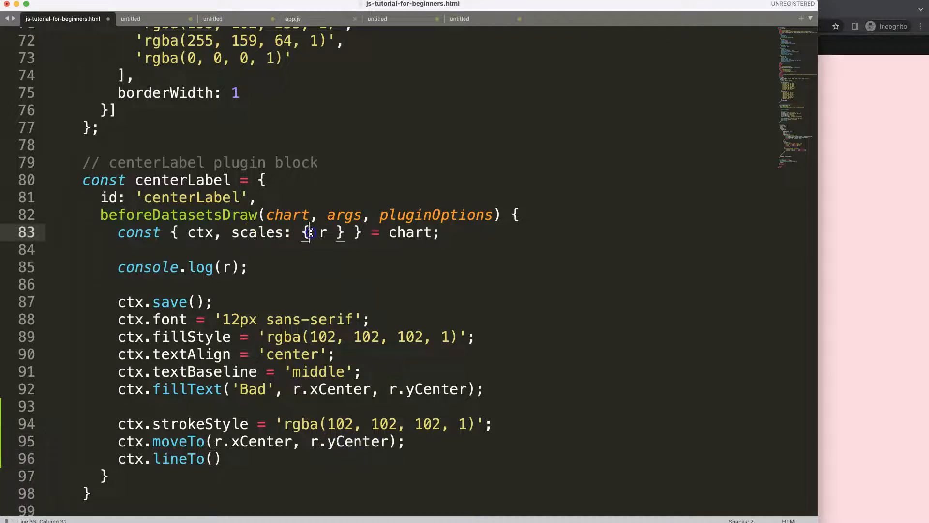
click(231, 232)
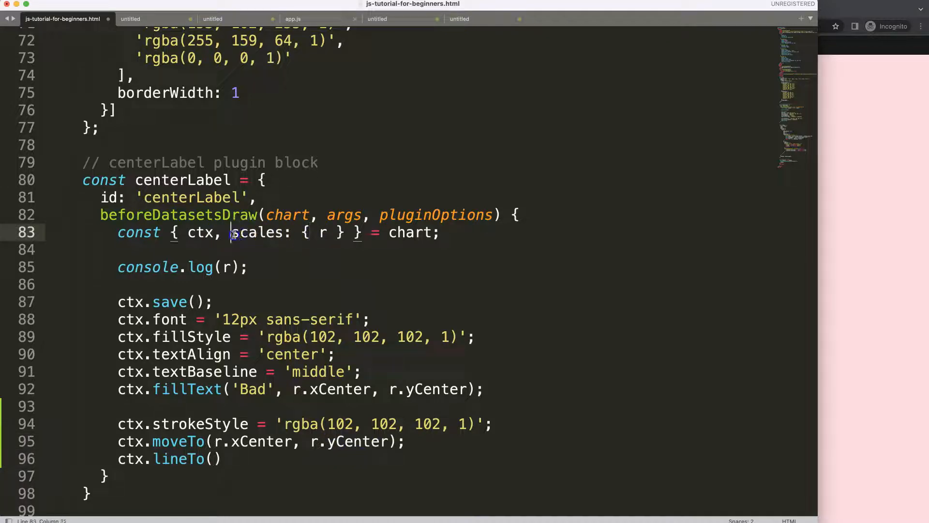
- Insert chartArea: {}, into the chart destructuring and check the chart in Chrome
text(chartAre)
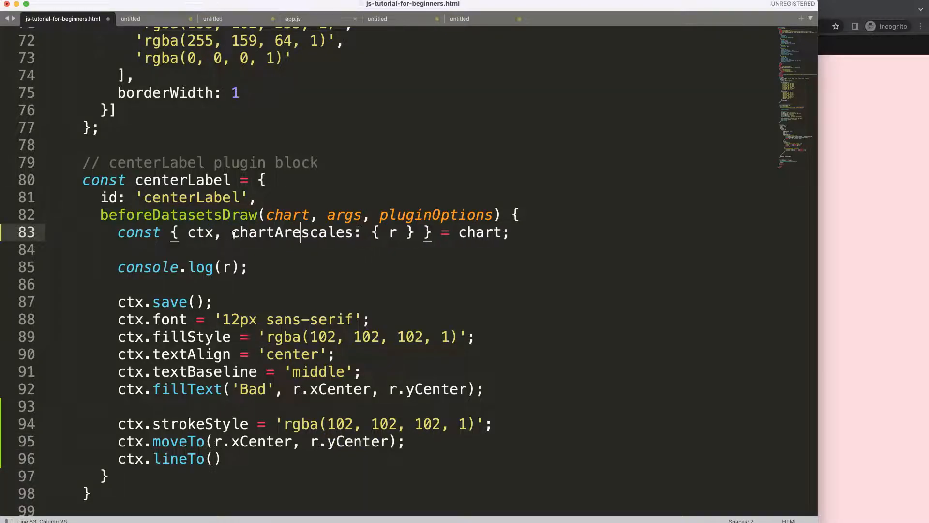
text(: {)
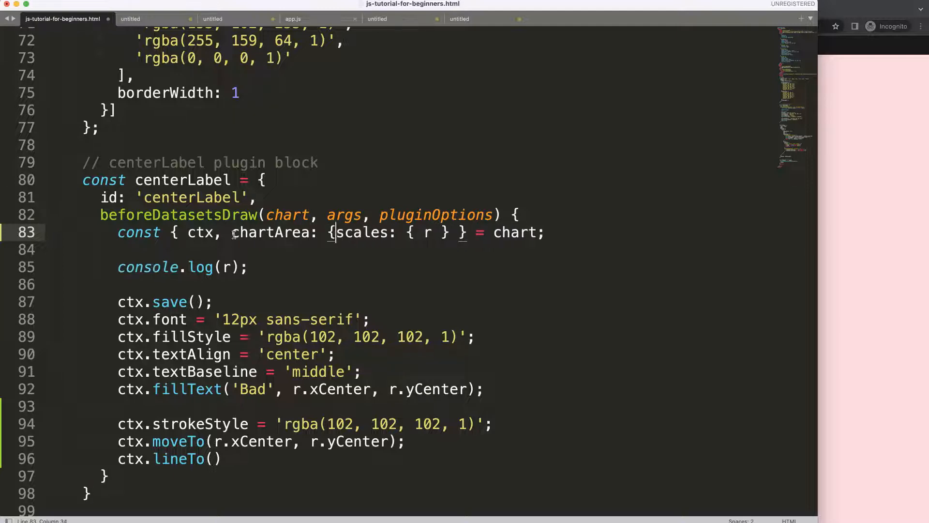
text(},)
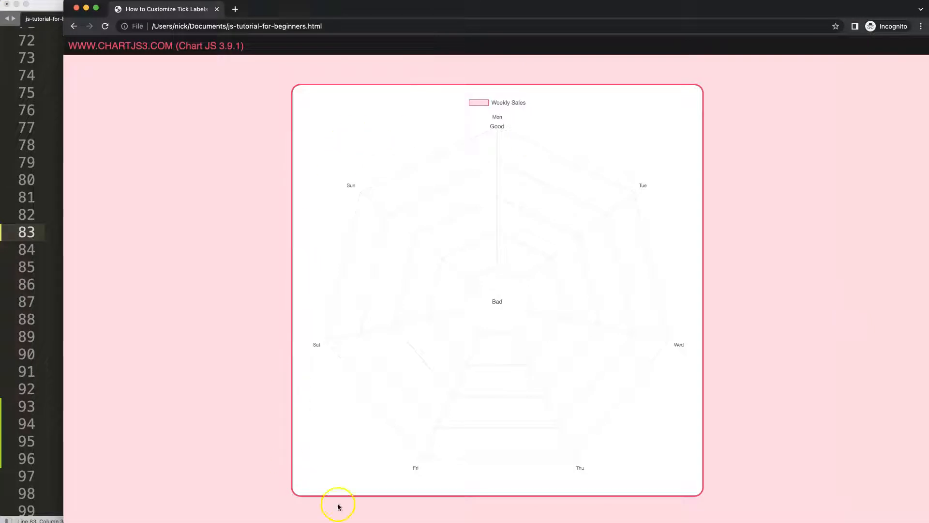
mouse_move(447, 302)
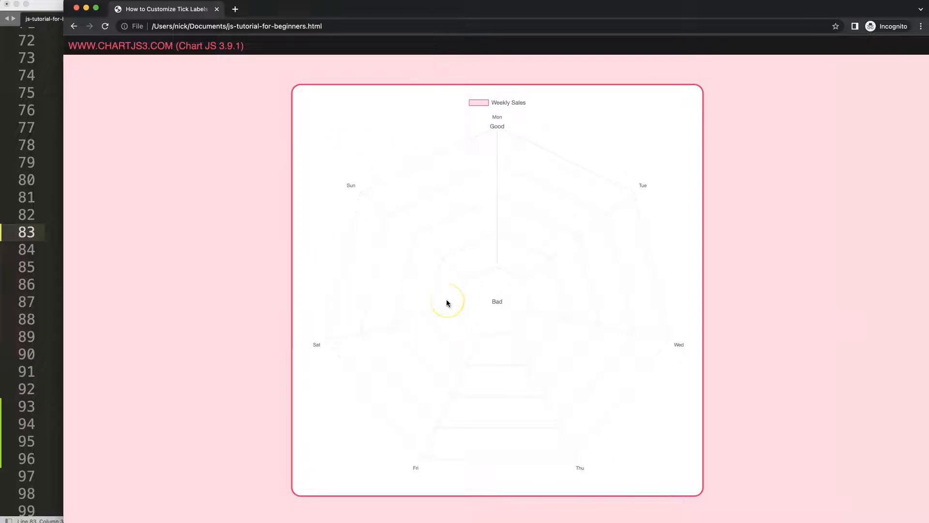
click(497, 103)
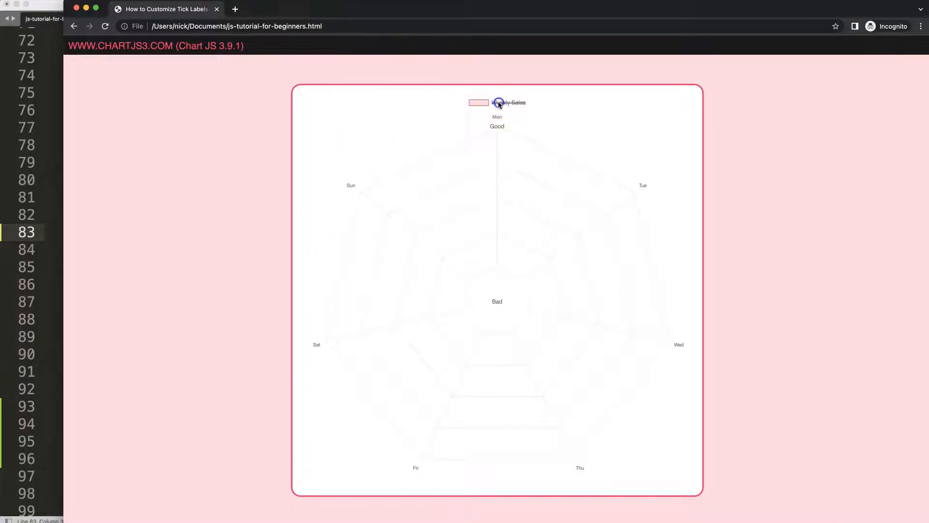
mouse_move(342, 117)
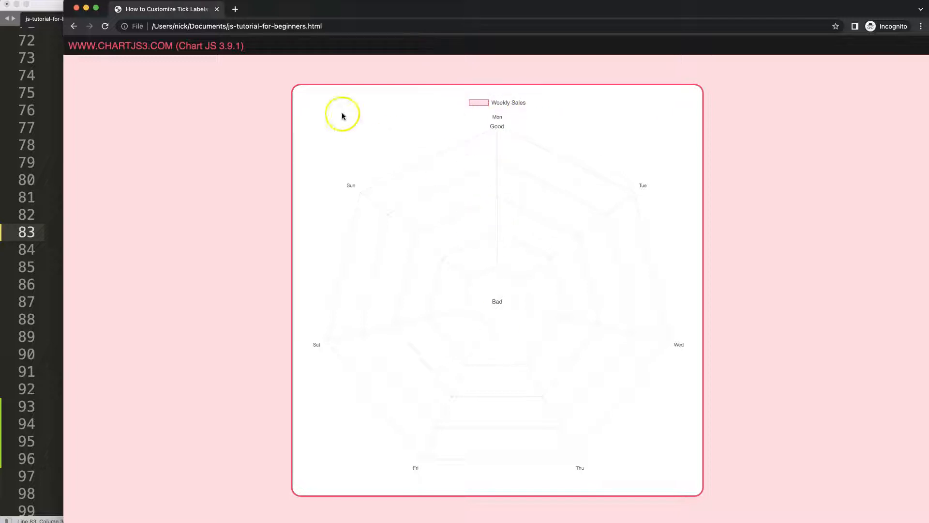
mouse_move(379, 345)
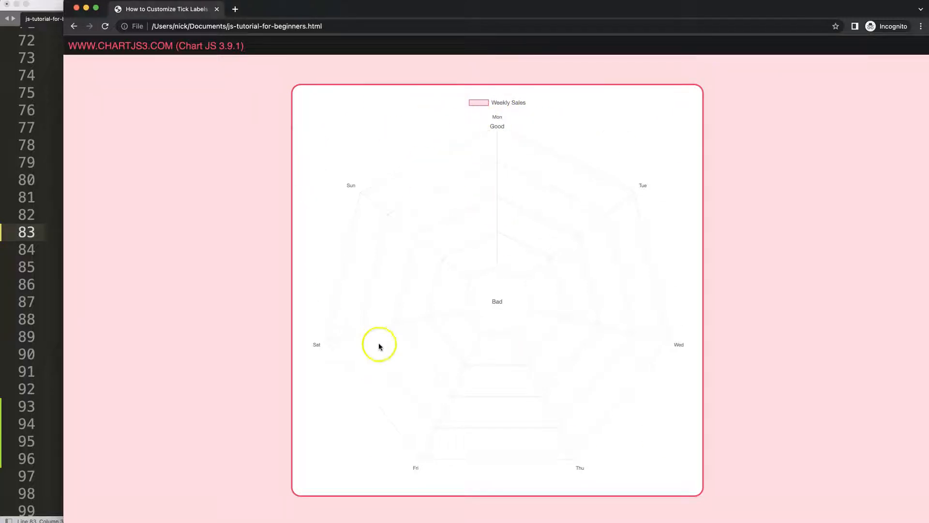
mouse_move(306, 319)
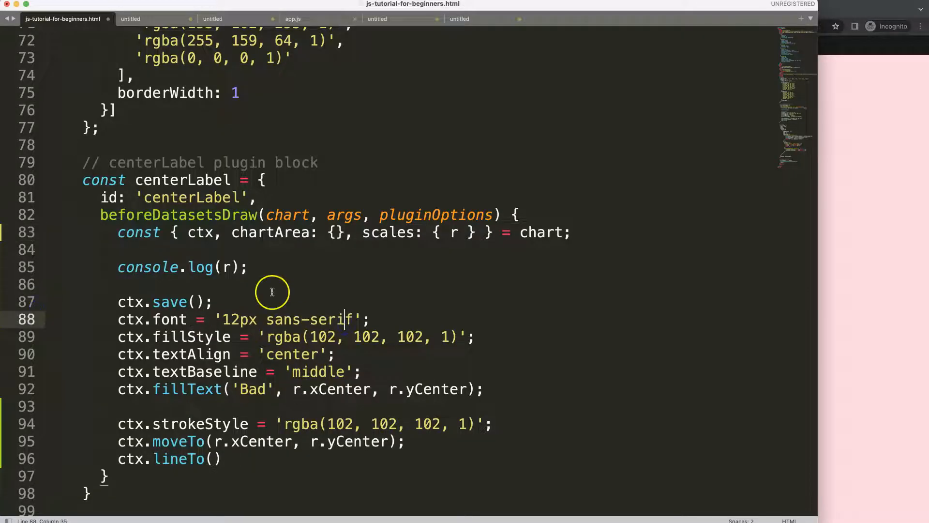
- Pull top from chartArea and finish lineTo(r.xCenter, top) so the line reaches the chart top
click(336, 232)
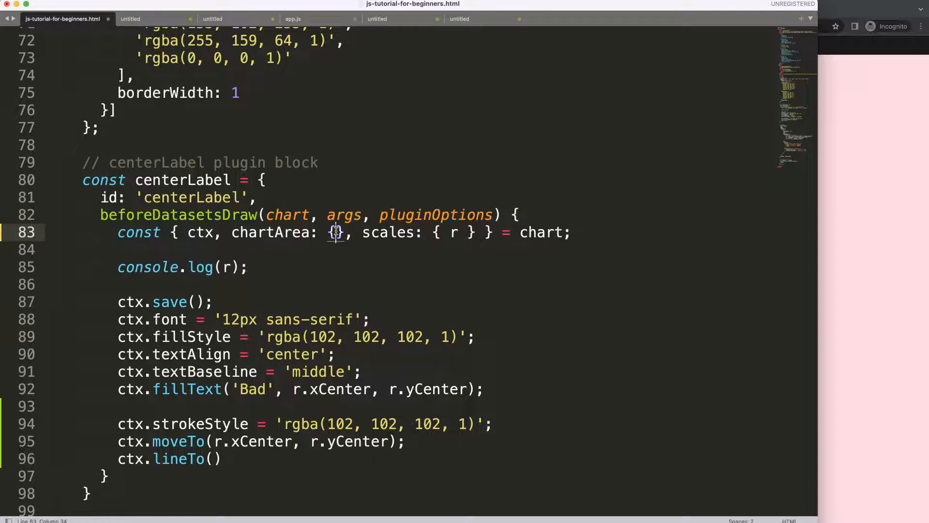
text(top)
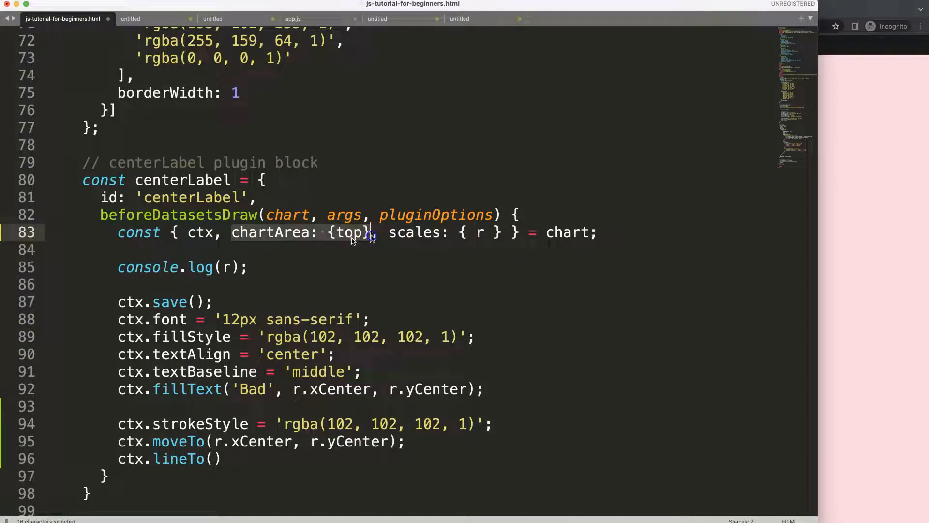
click(215, 458)
text(r.xCenter, )
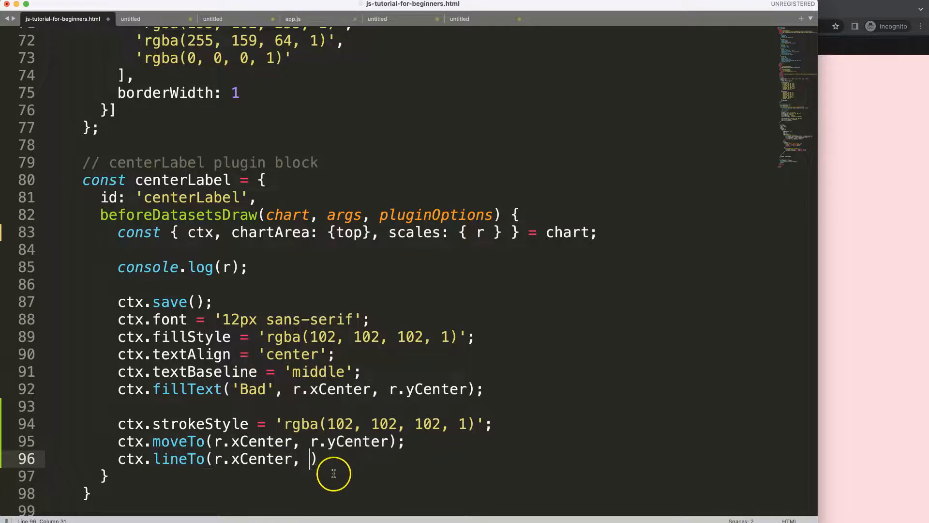
text(top)
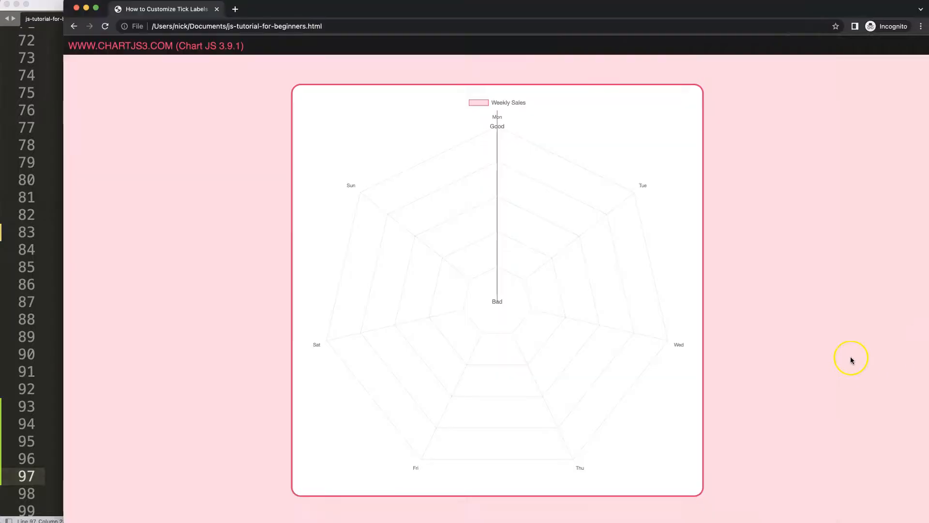
mouse_move(667, 364)
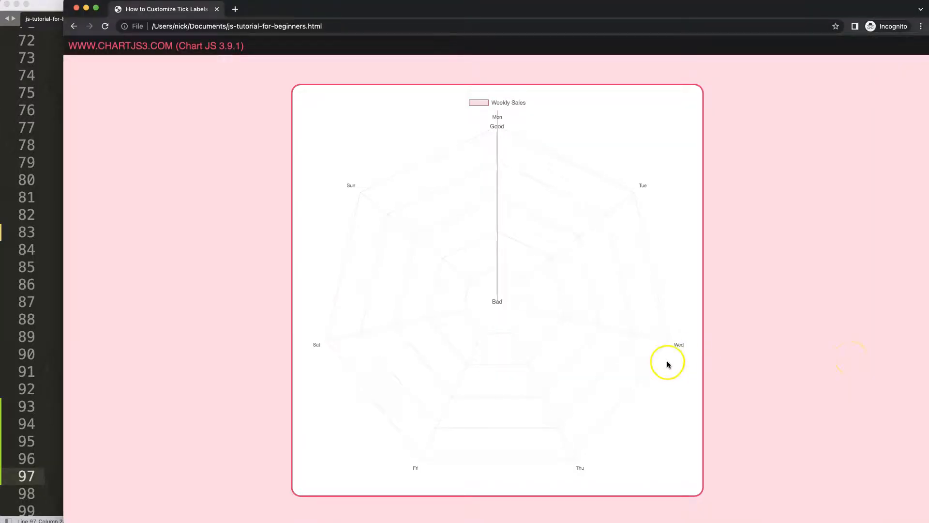
mouse_move(519, 161)
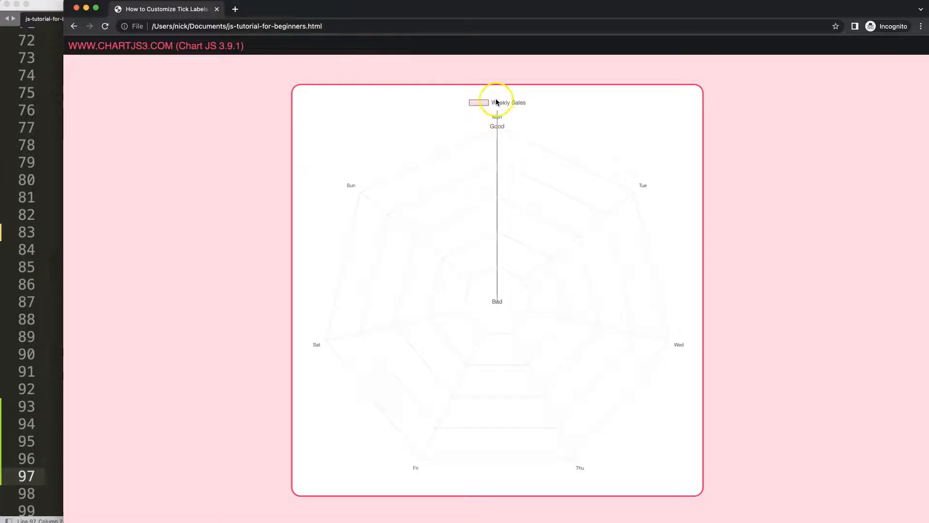
mouse_move(497, 112)
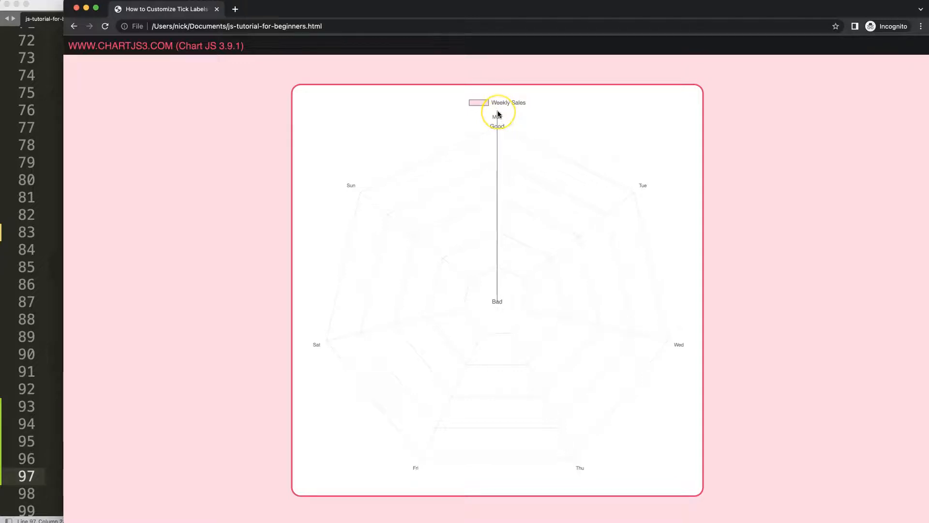
mouse_move(628, 195)
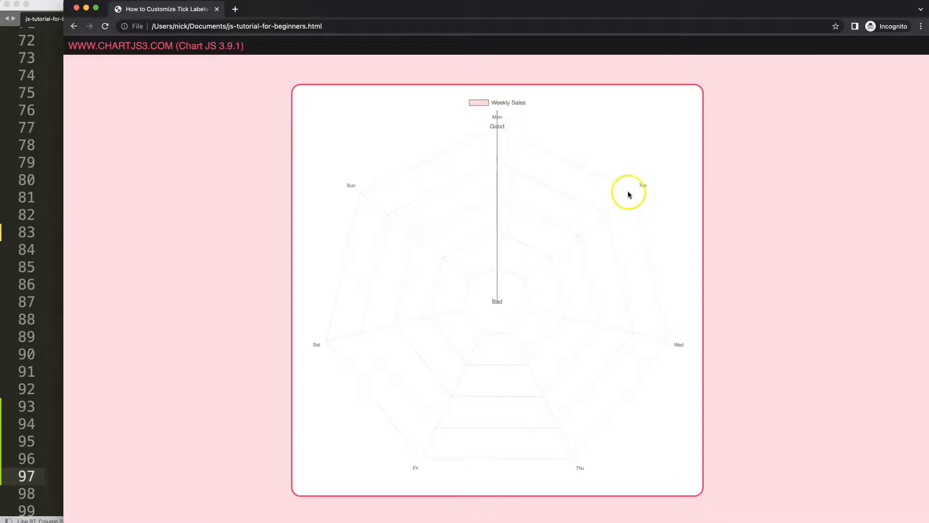
mouse_move(496, 126)
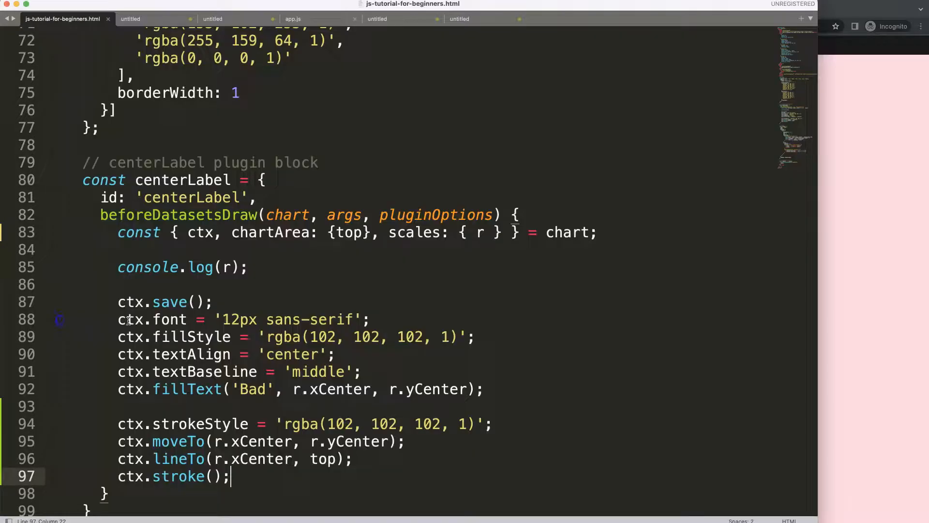
- Offset the helper line endpoint below the chart top, changing lineTo to top + 20 then adjusting the number
scroll(down, 3)
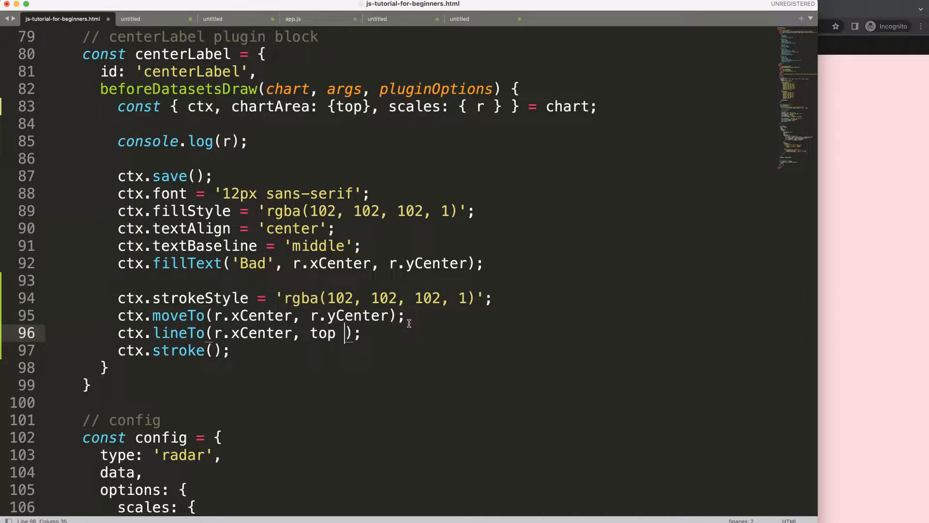
text(+ 20)
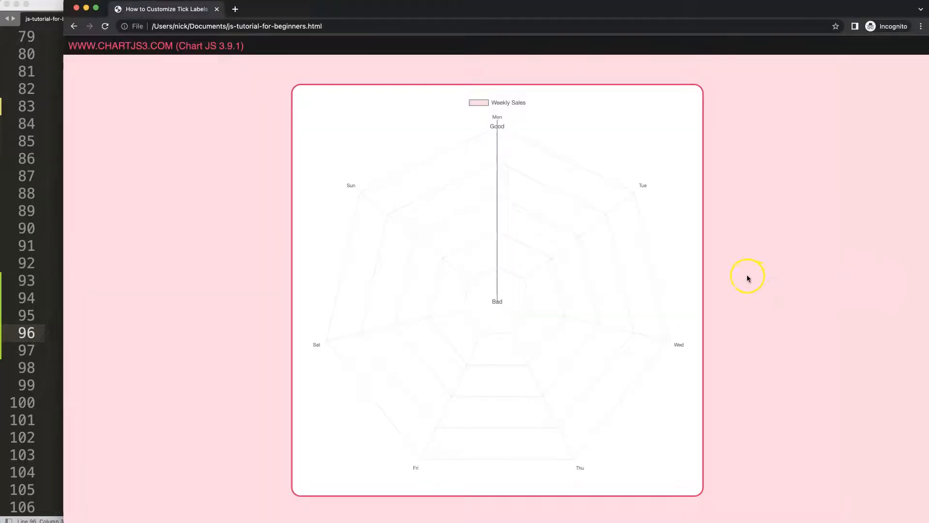
mouse_move(496, 122)
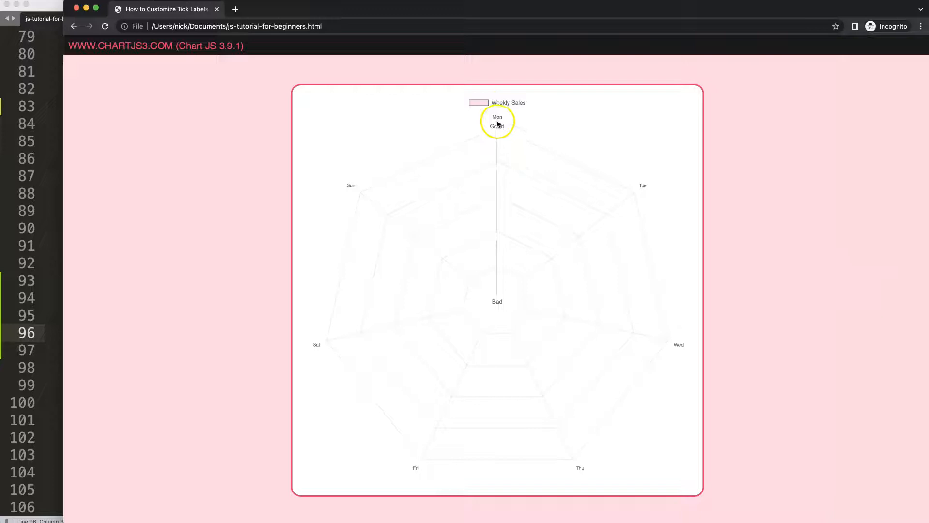
mouse_move(395, 156)
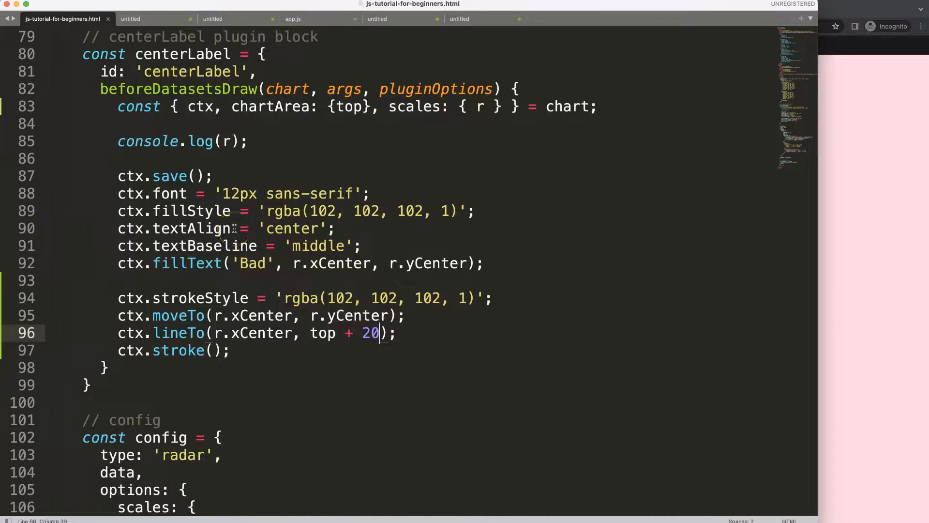
text(5)
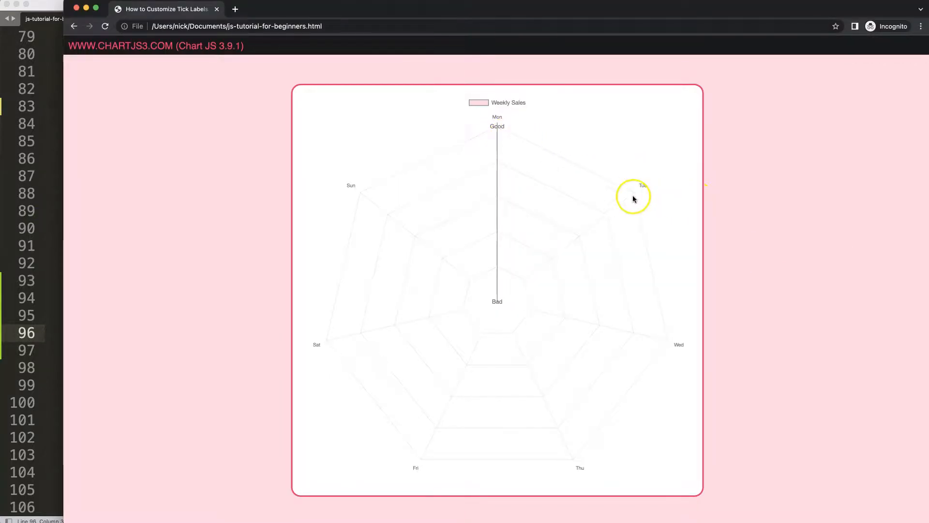
mouse_move(500, 126)
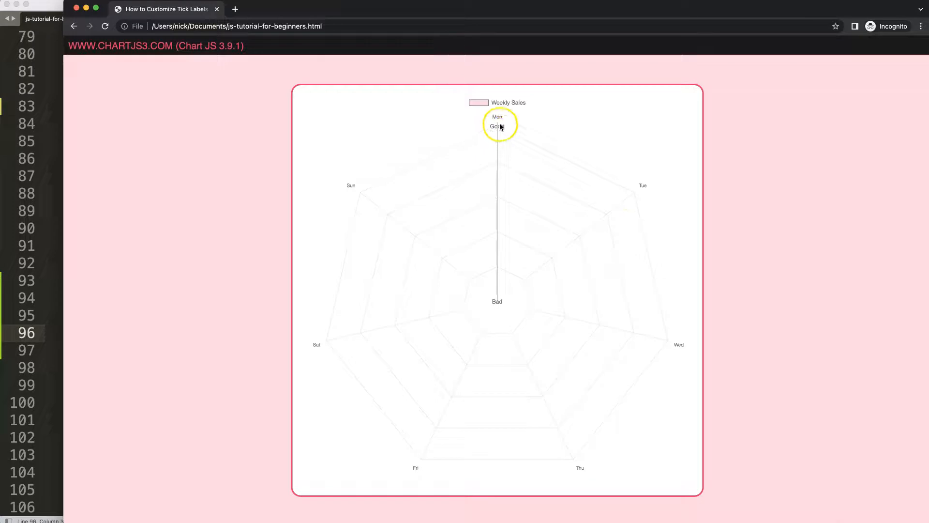
mouse_move(22, 204)
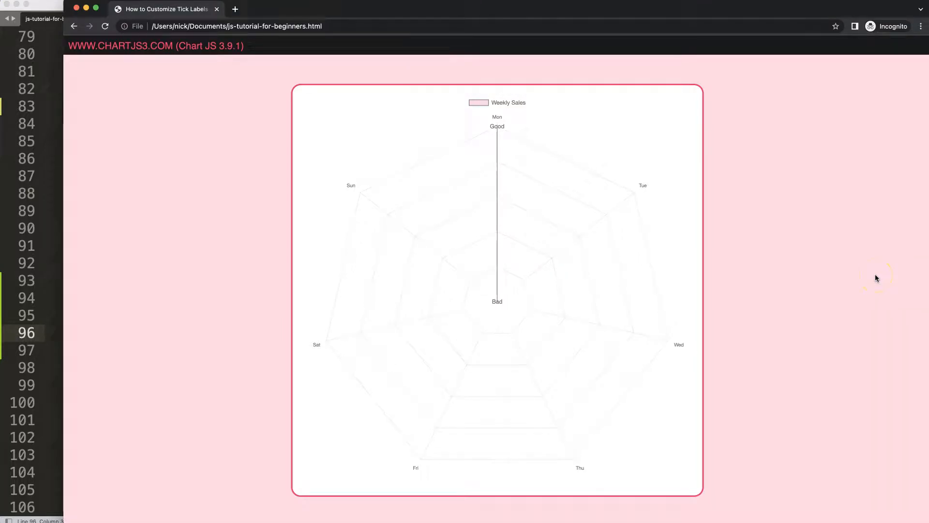
mouse_move(484, 186)
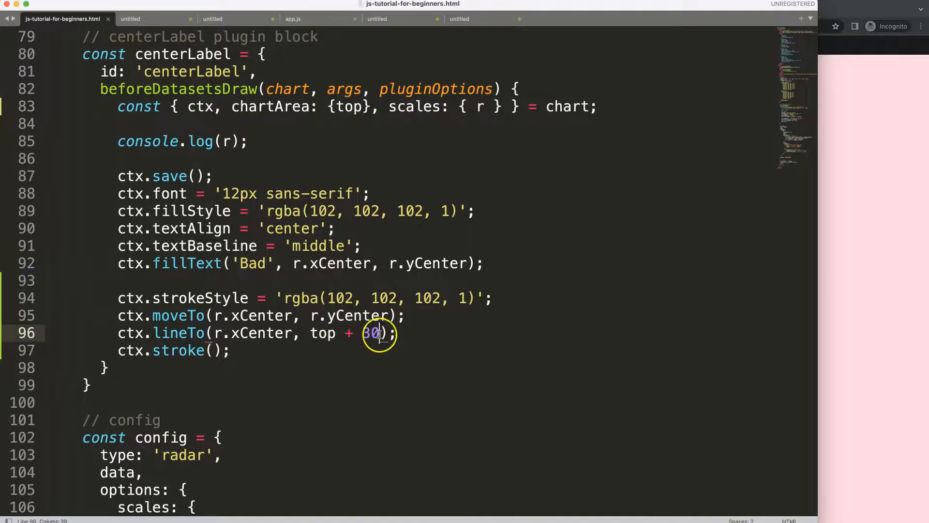
- In borderDash, measure dash spacing from scale top + 30 and check the console after reload
scroll(down, 3)
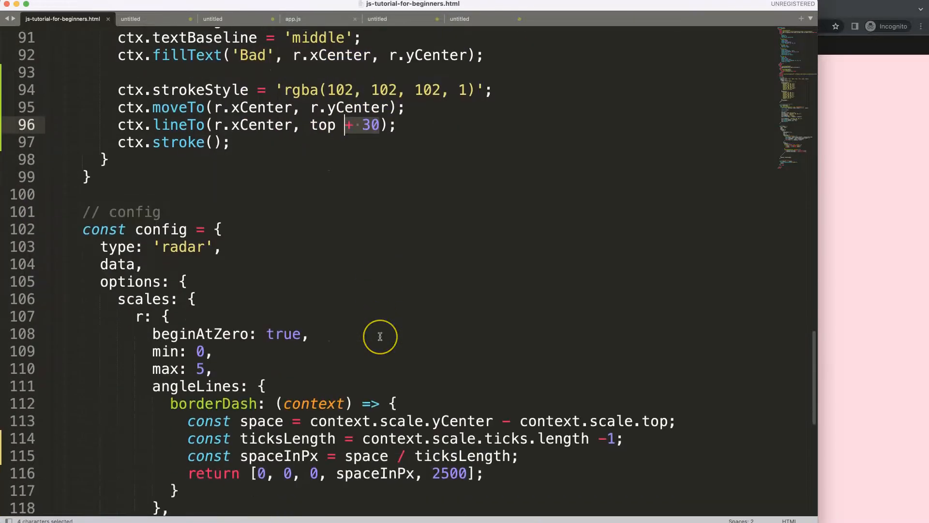
scroll(down, 3)
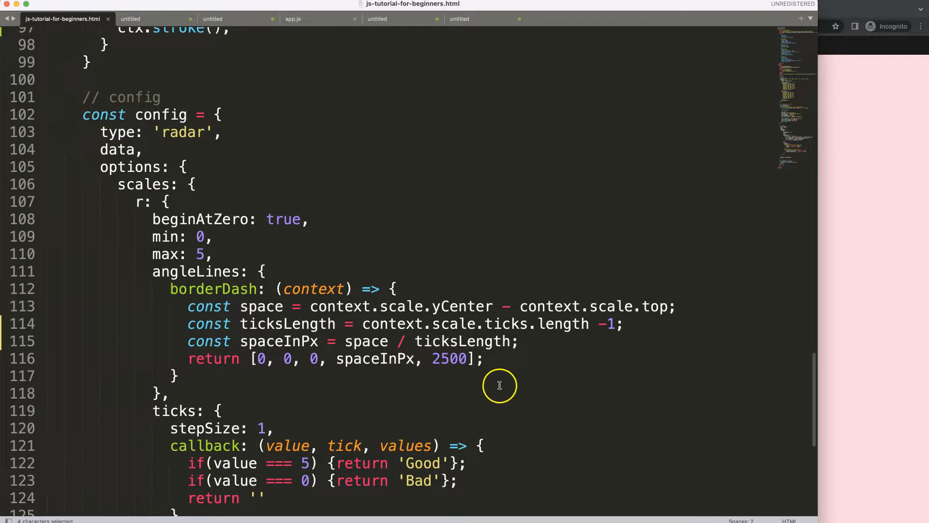
mouse_move(415, 341)
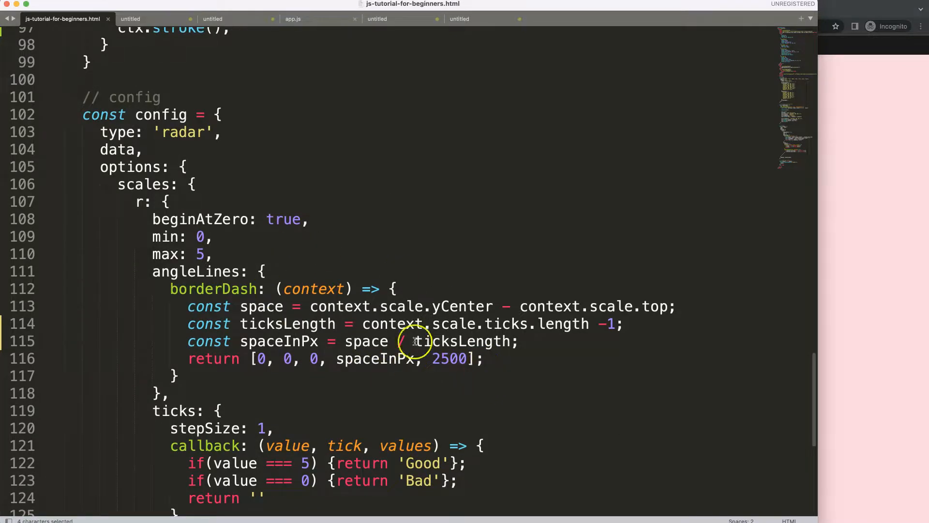
mouse_move(515, 305)
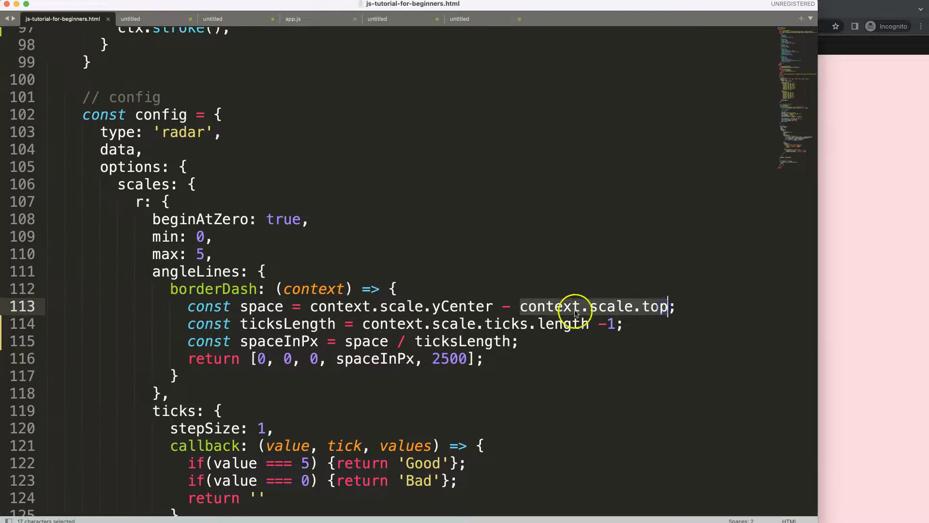
mouse_move(441, 258)
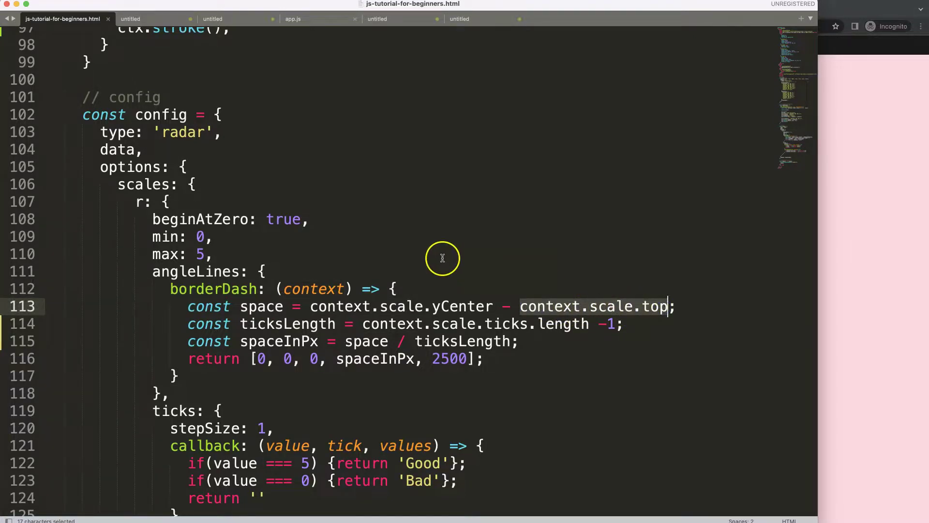
scroll(up, 3)
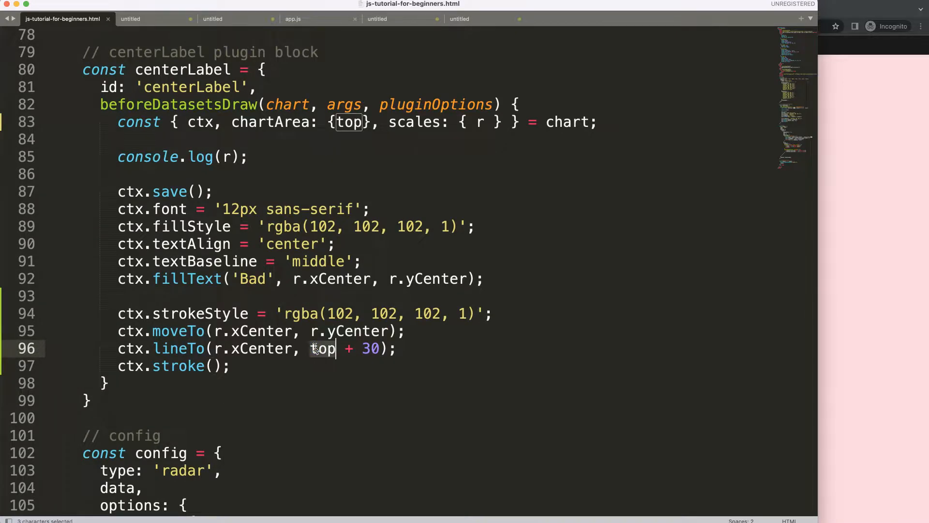
scroll(down, 3)
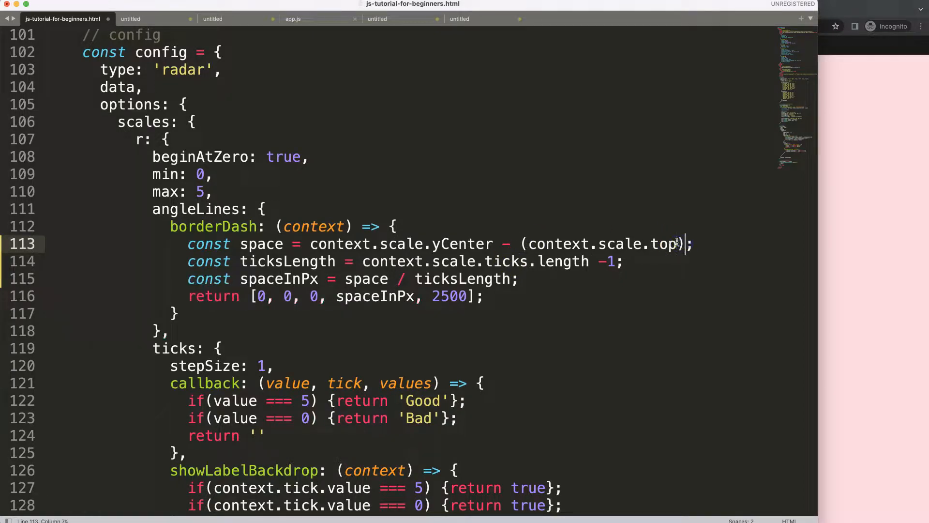
text(+)
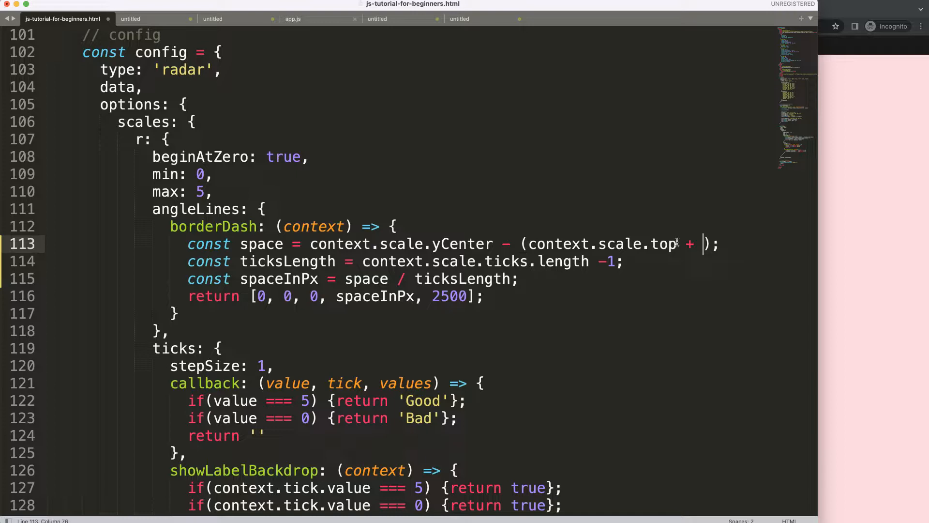
text(30)
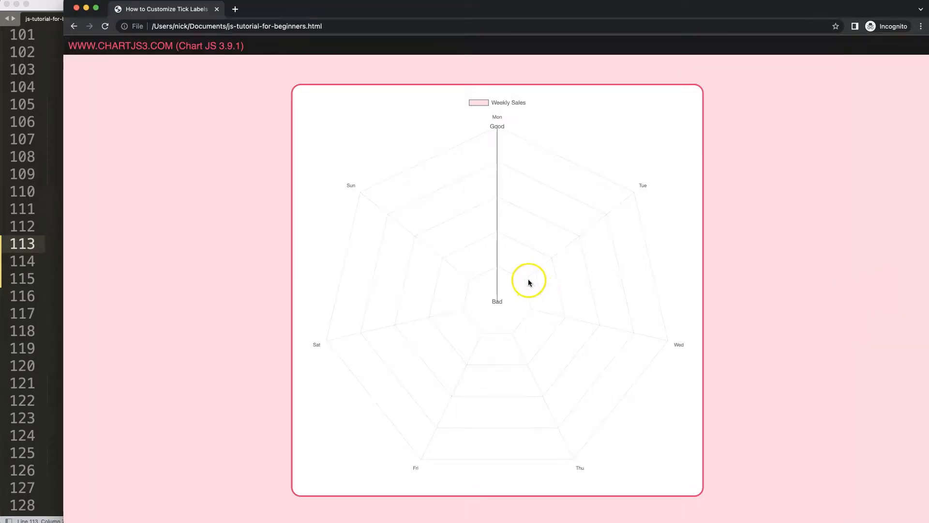
mouse_move(554, 300)
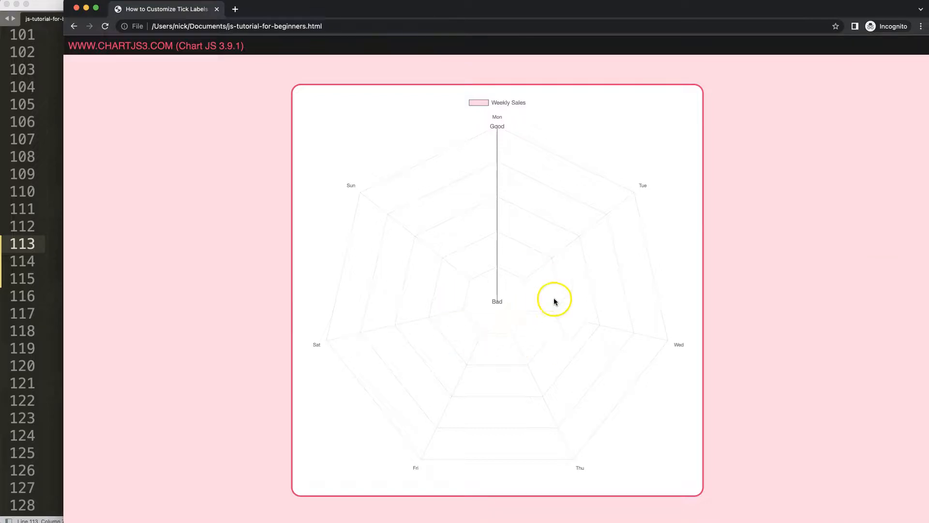
key(F12)
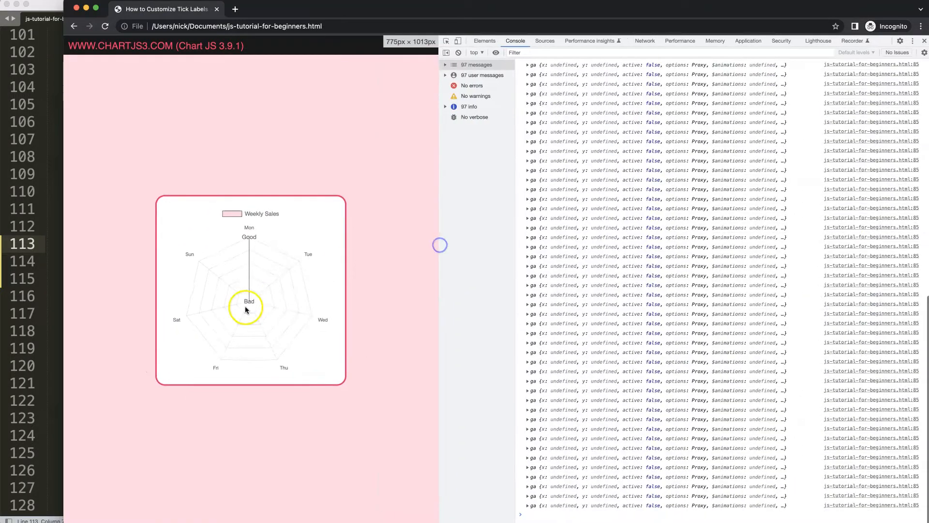
mouse_move(251, 290)
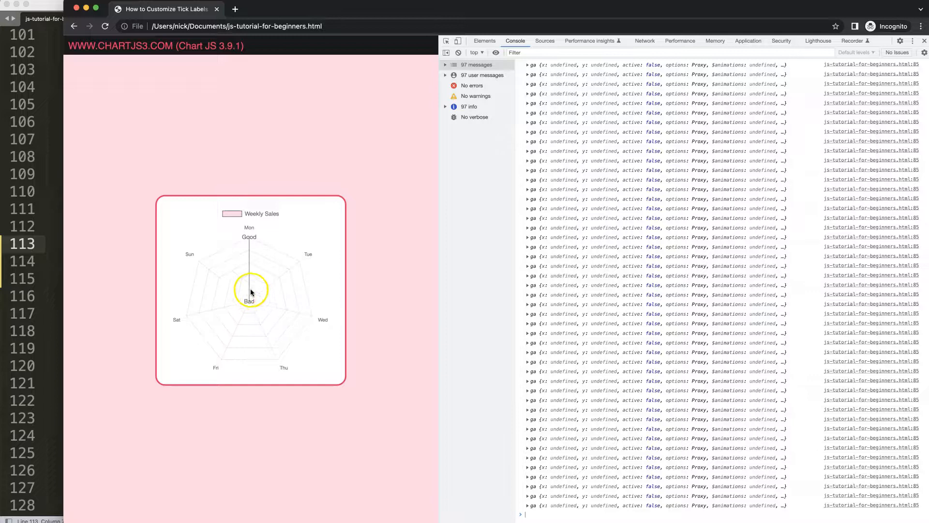
mouse_move(310, 312)
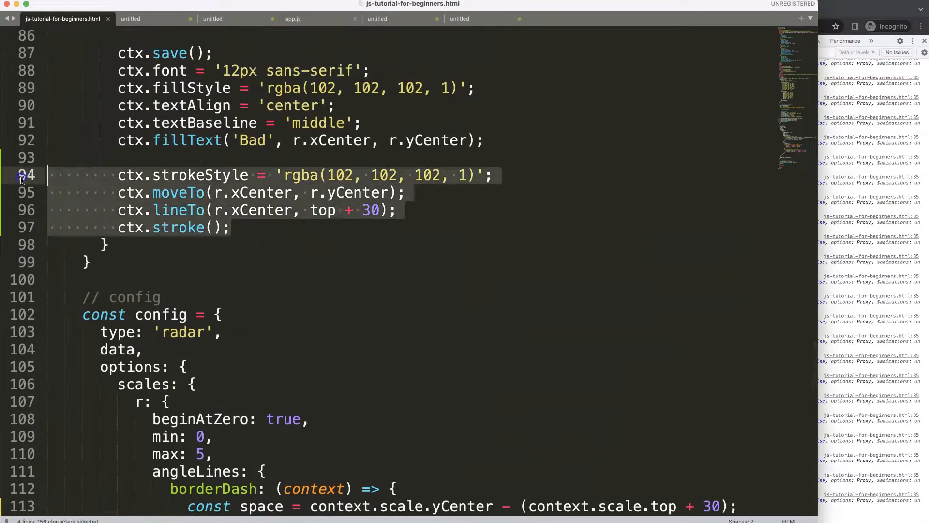
- Remove the strokeStyle/moveTo/lineTo/stroke helper line code and reload the chart in Chrome
key(cmd+/)
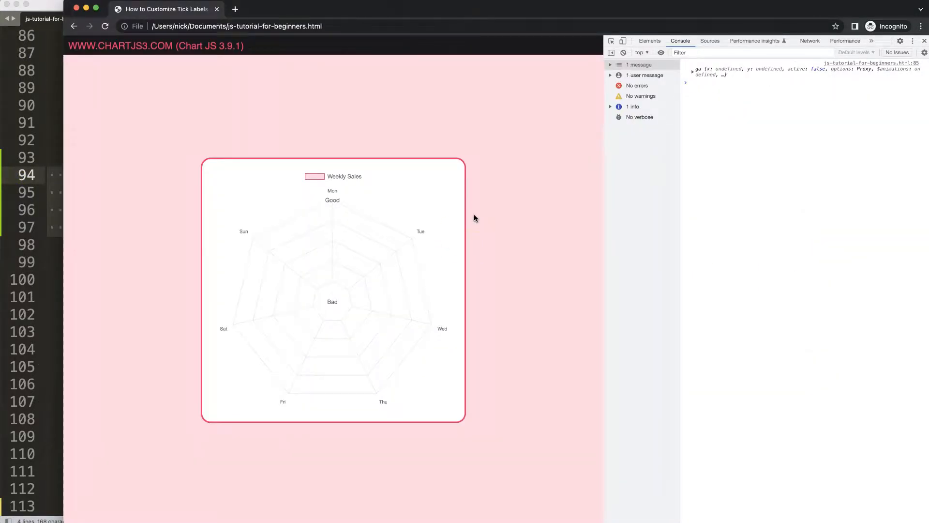
click(234, 8)
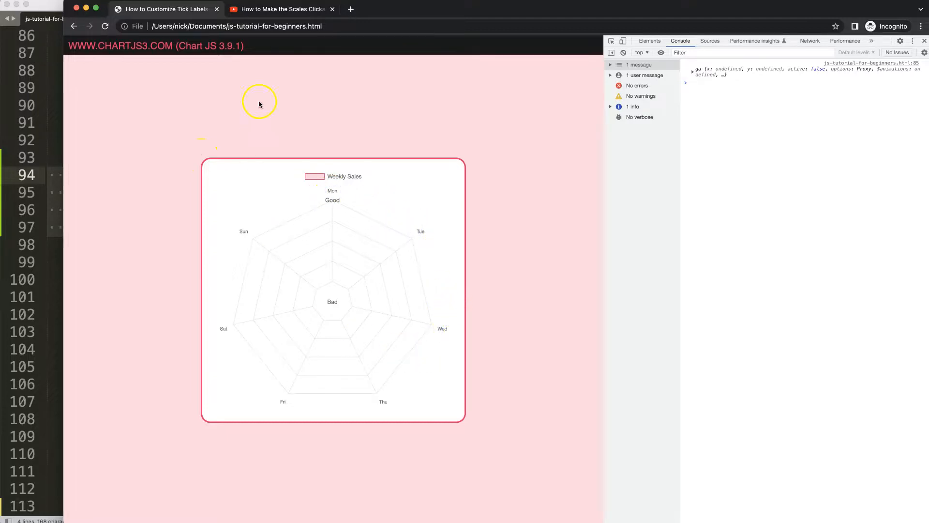
- Switch to the YouTube tab with the clickable radar chart scales video
click(279, 9)
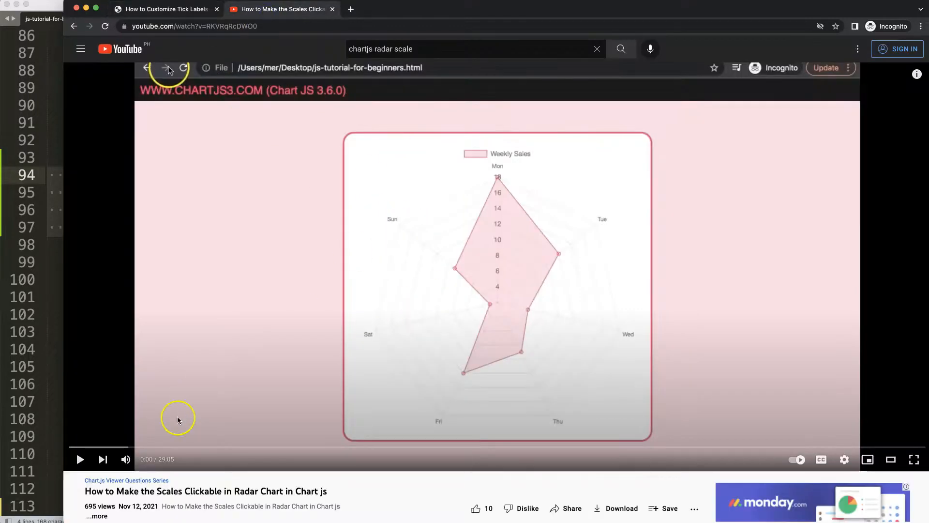